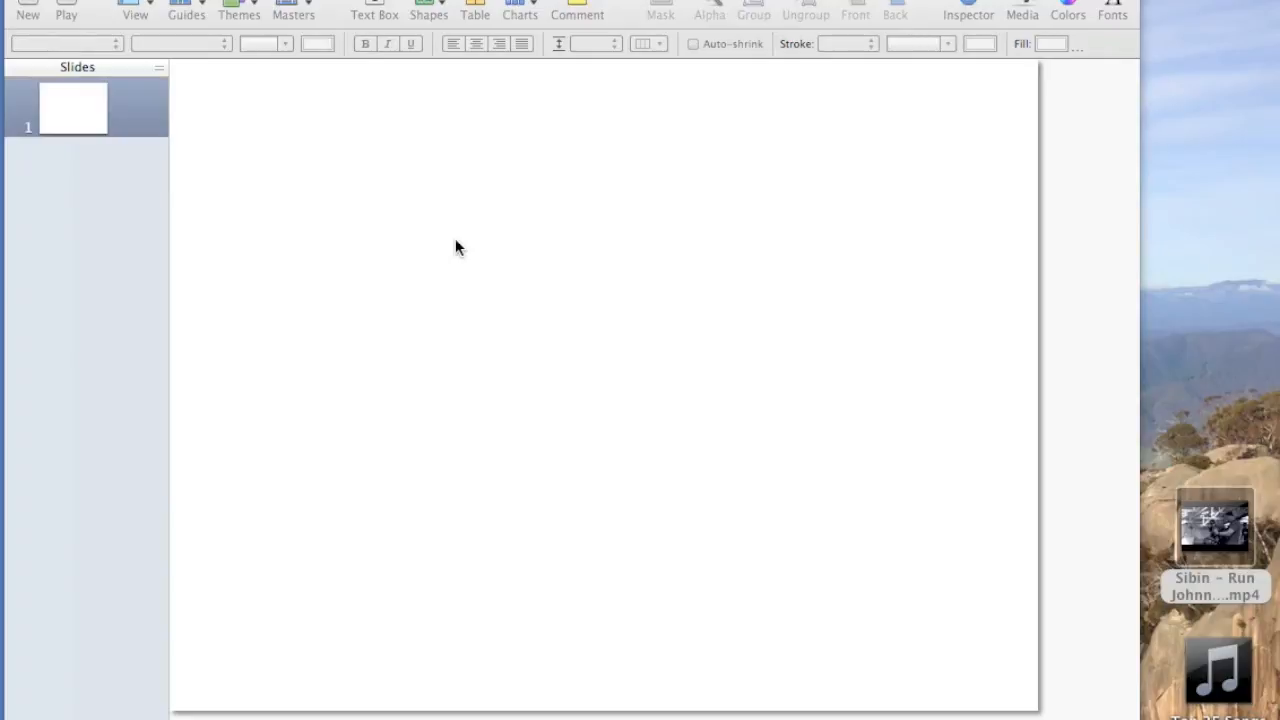
mouse_move(1125, 397)
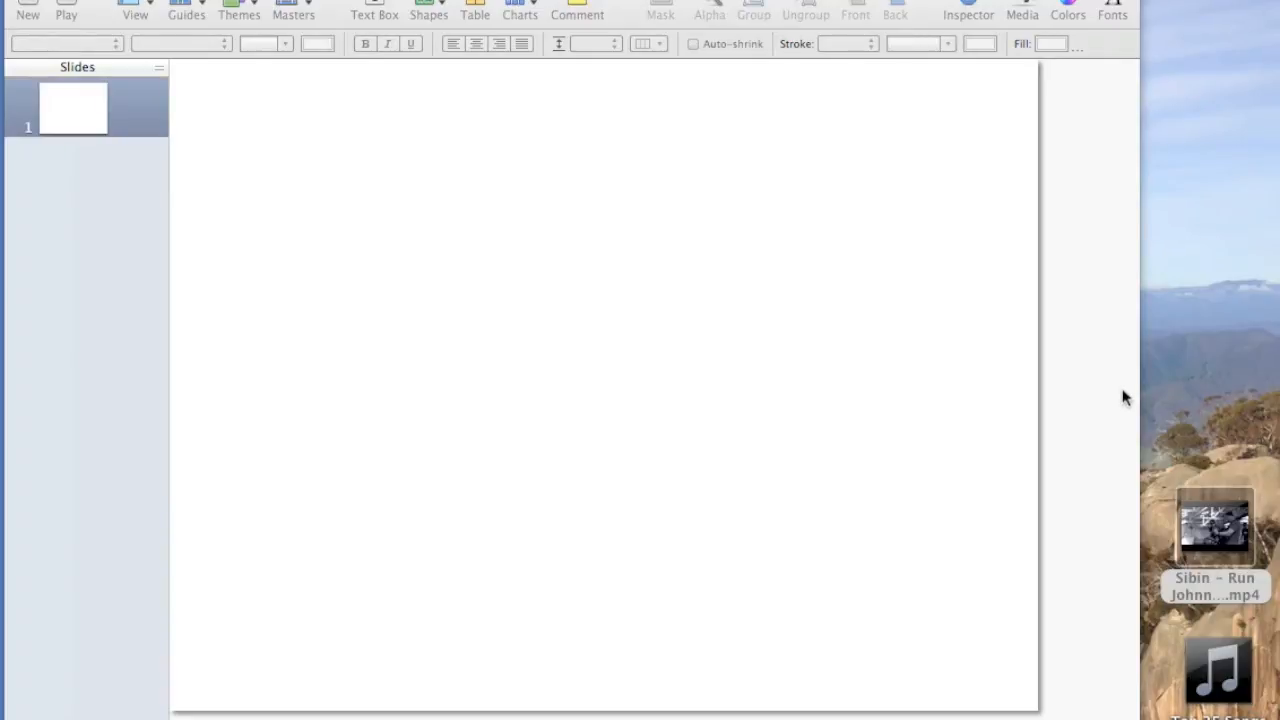
mouse_move(1237, 218)
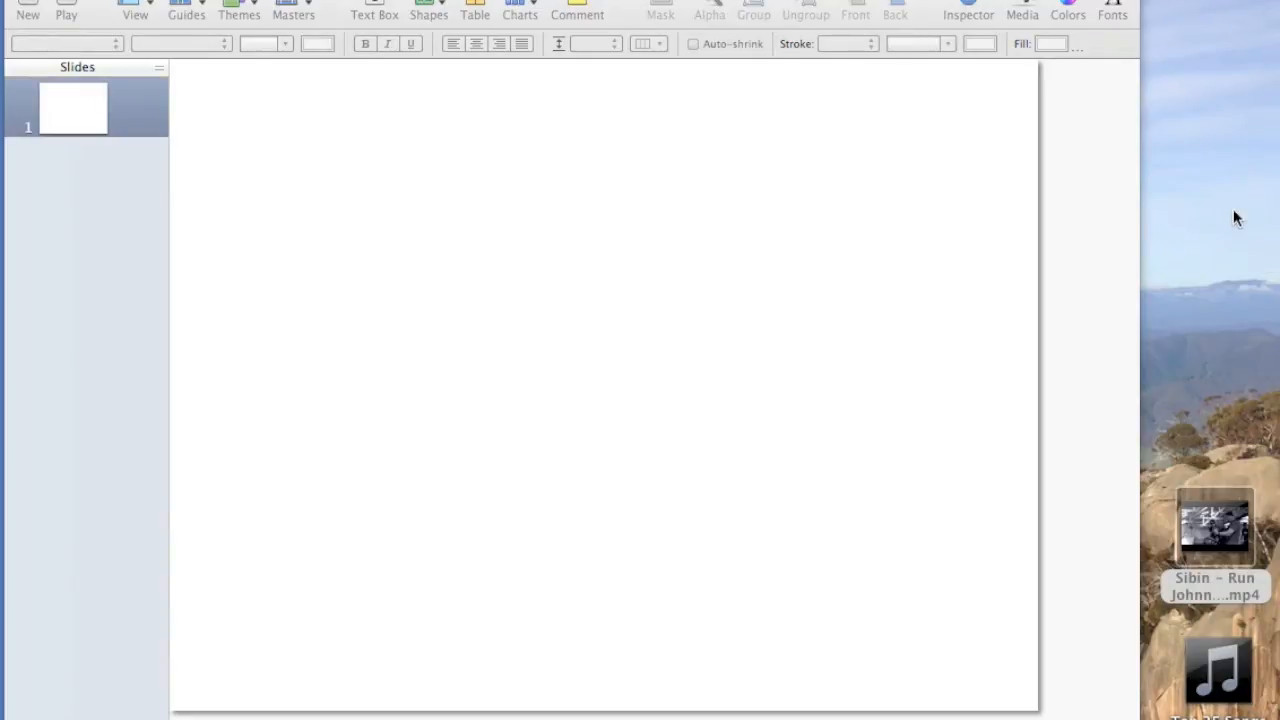
mouse_move(1213, 524)
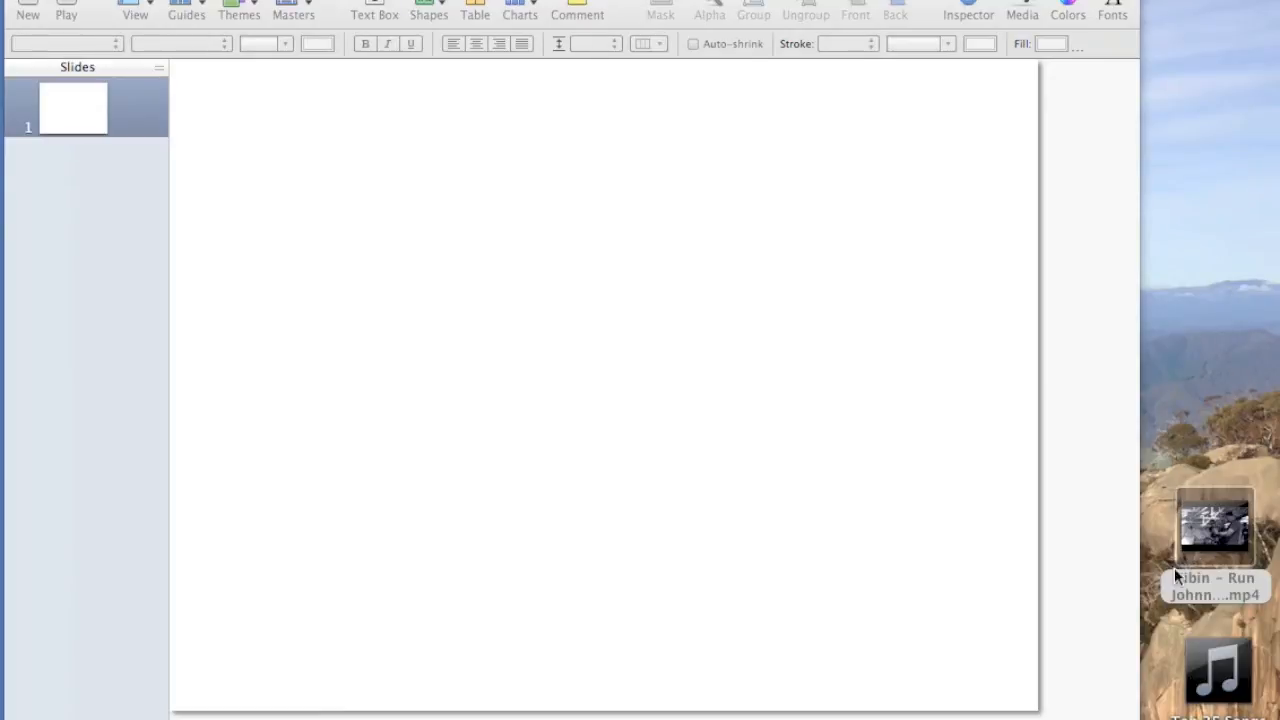
mouse_move(1213, 525)
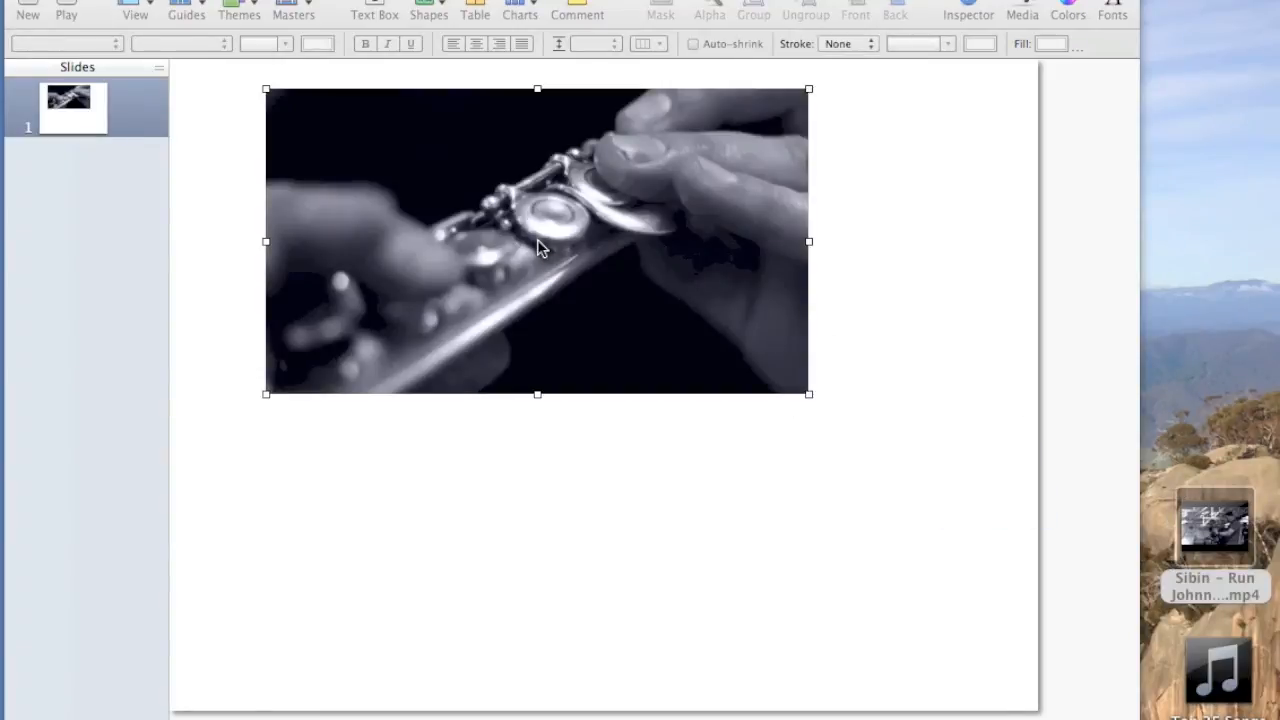
Enlarge the flute music video by its corner and move it to the slide's upper centre.
left_click_drag(538, 241, 560, 335)
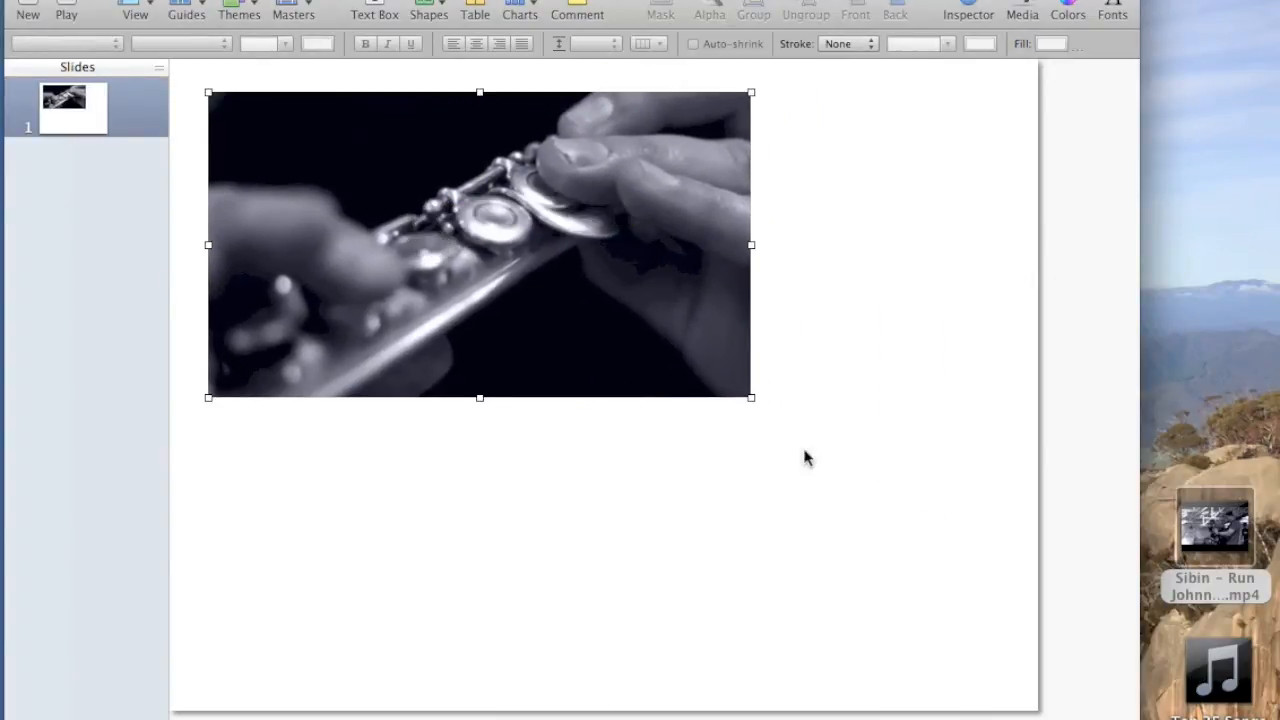
left_click_drag(750, 397, 815, 448)
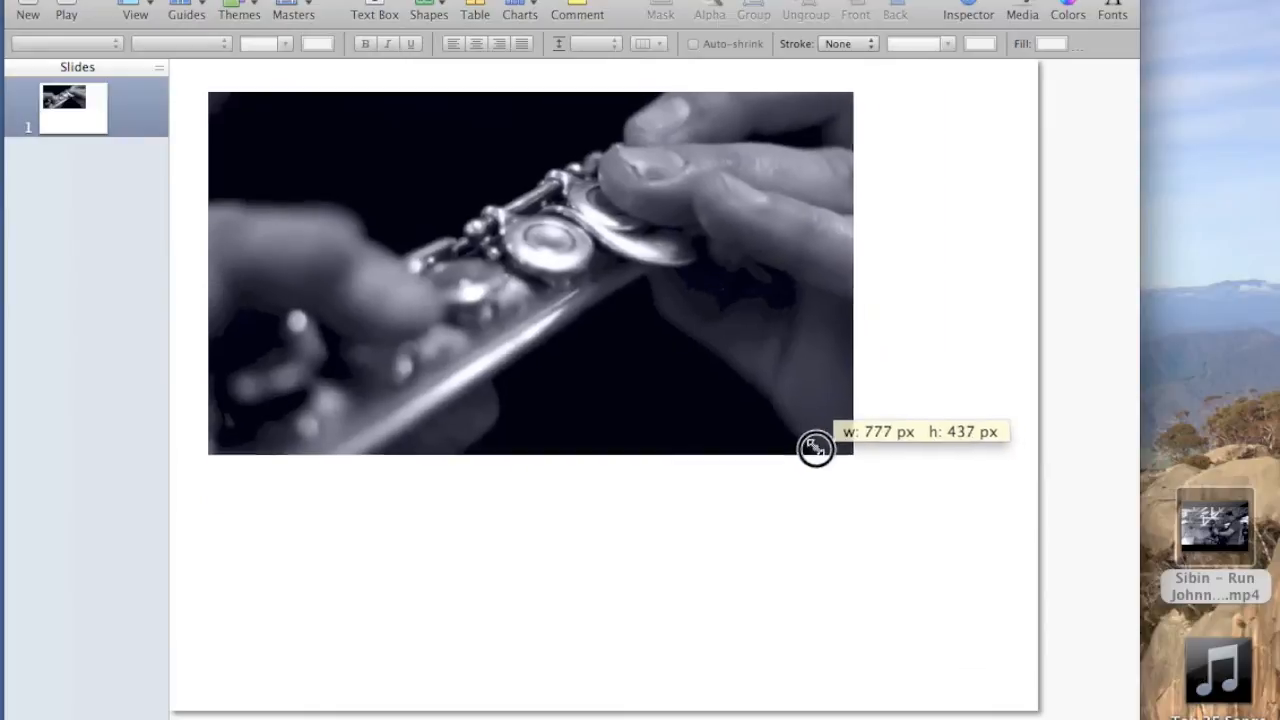
left_click_drag(815, 448, 840, 465)
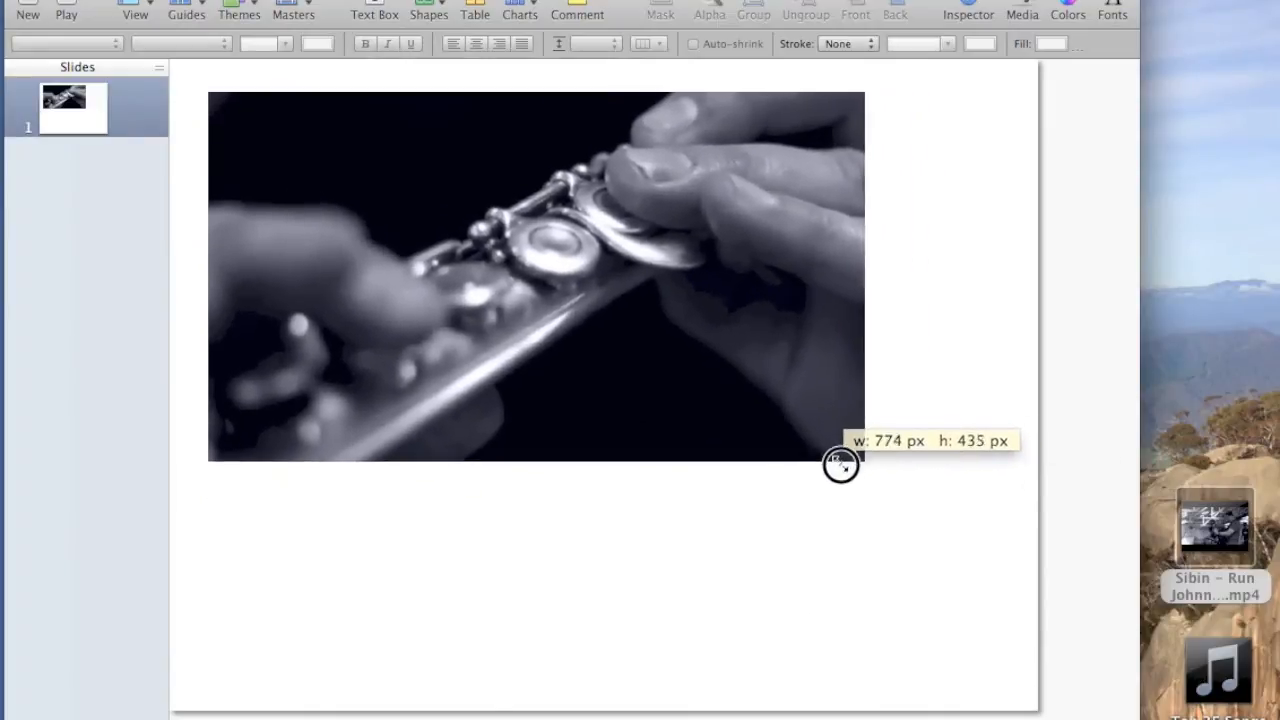
left_click_drag(840, 463, 718, 356)
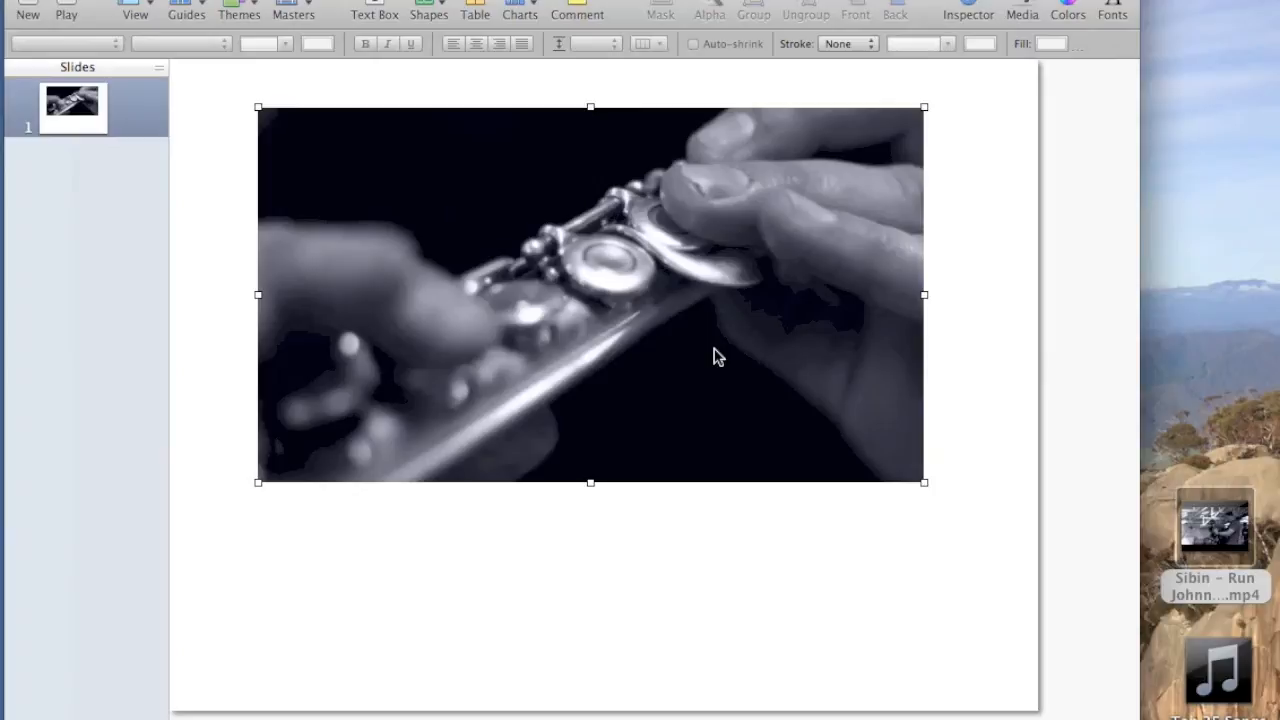
mouse_move(1003, 60)
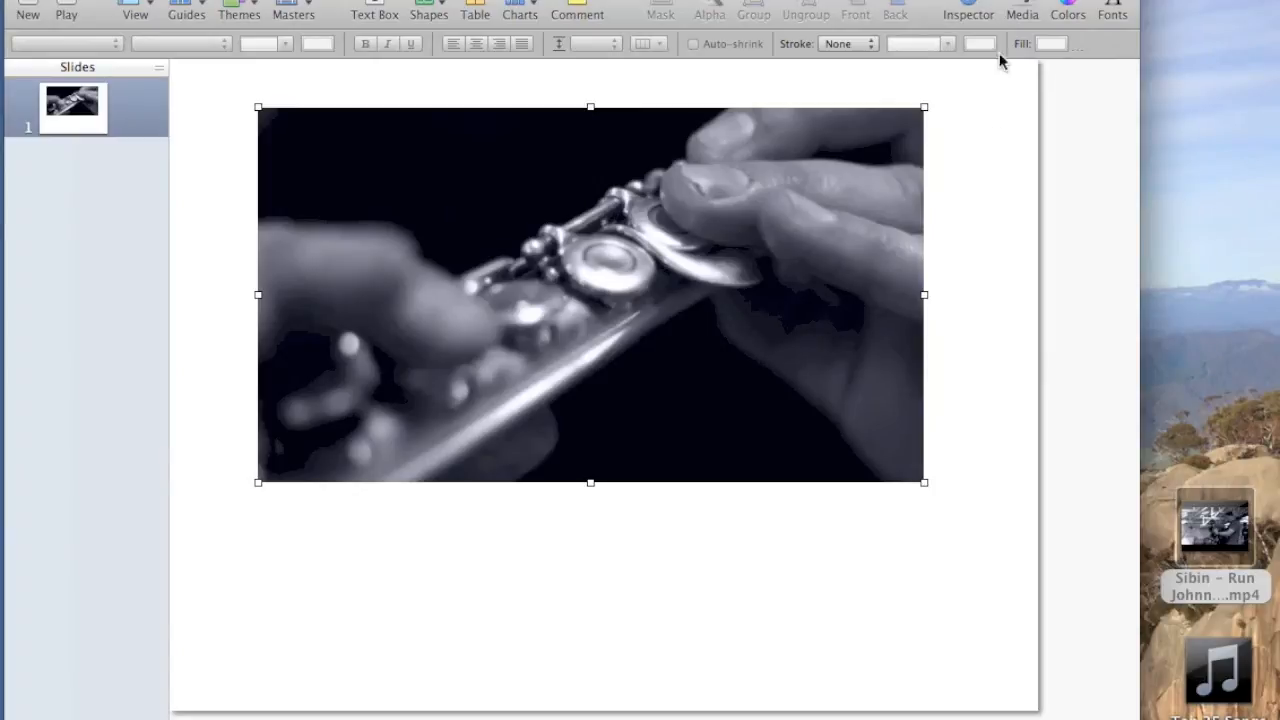
In the QuickTime inspector, trim the movie to play from 00:01:45.79 to 00:02:22.44.
left_click(966, 10)
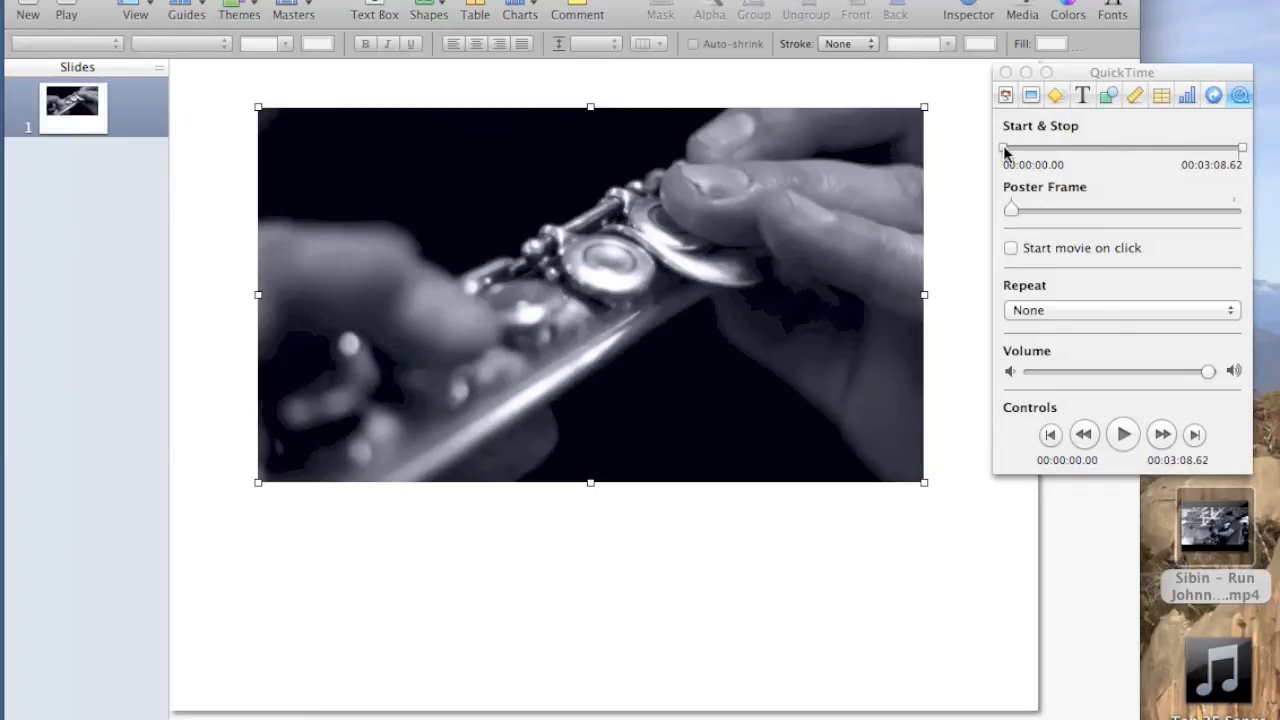
mouse_move(1005, 150)
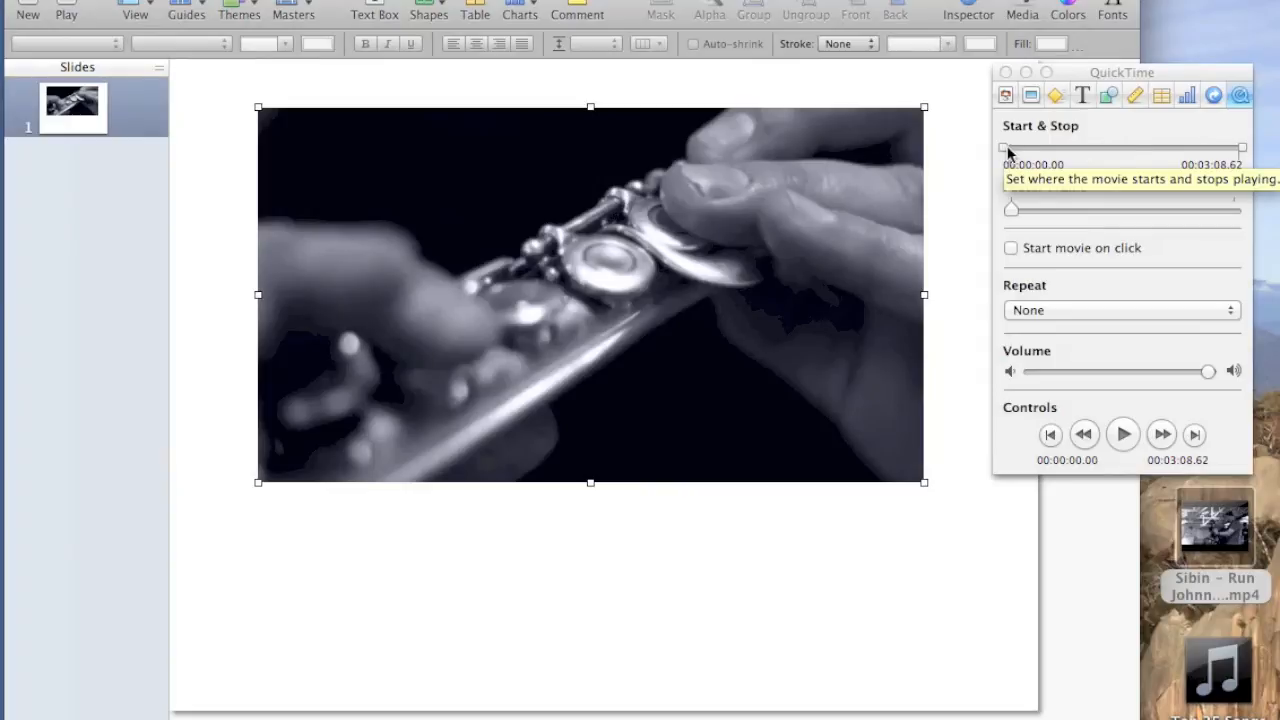
mouse_move(1037, 160)
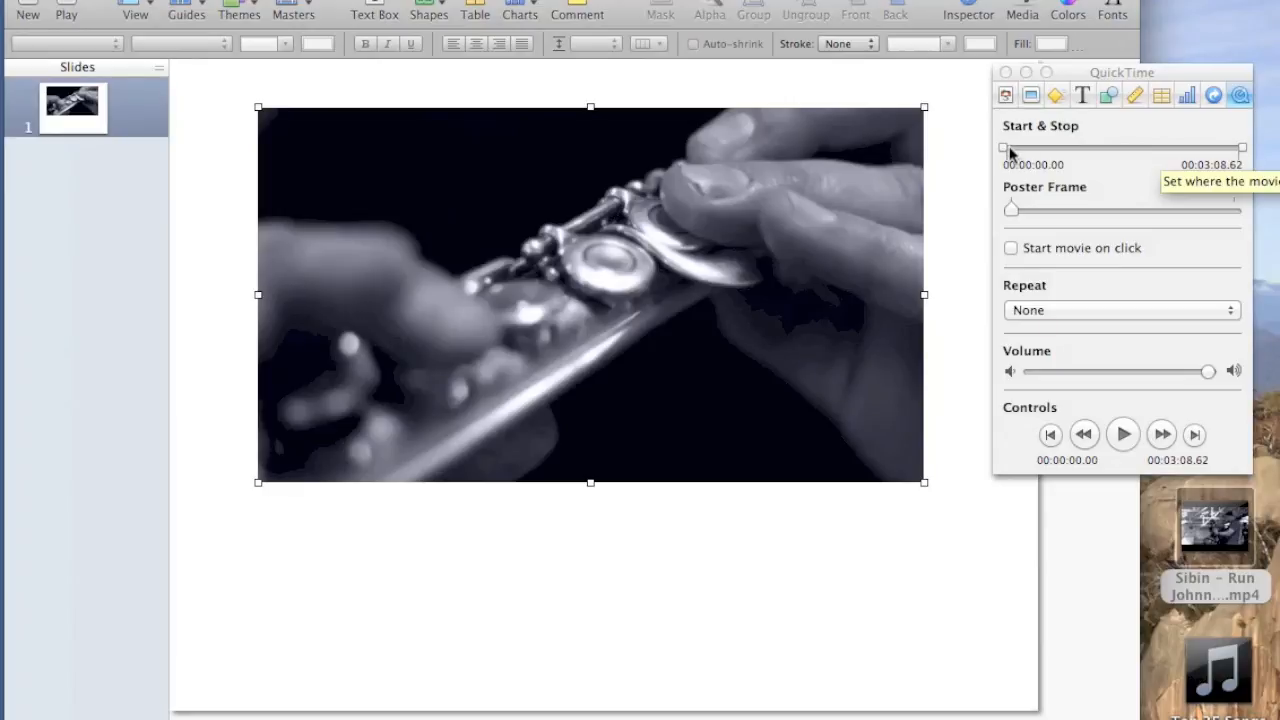
left_click_drag(1003, 148, 1030, 148)
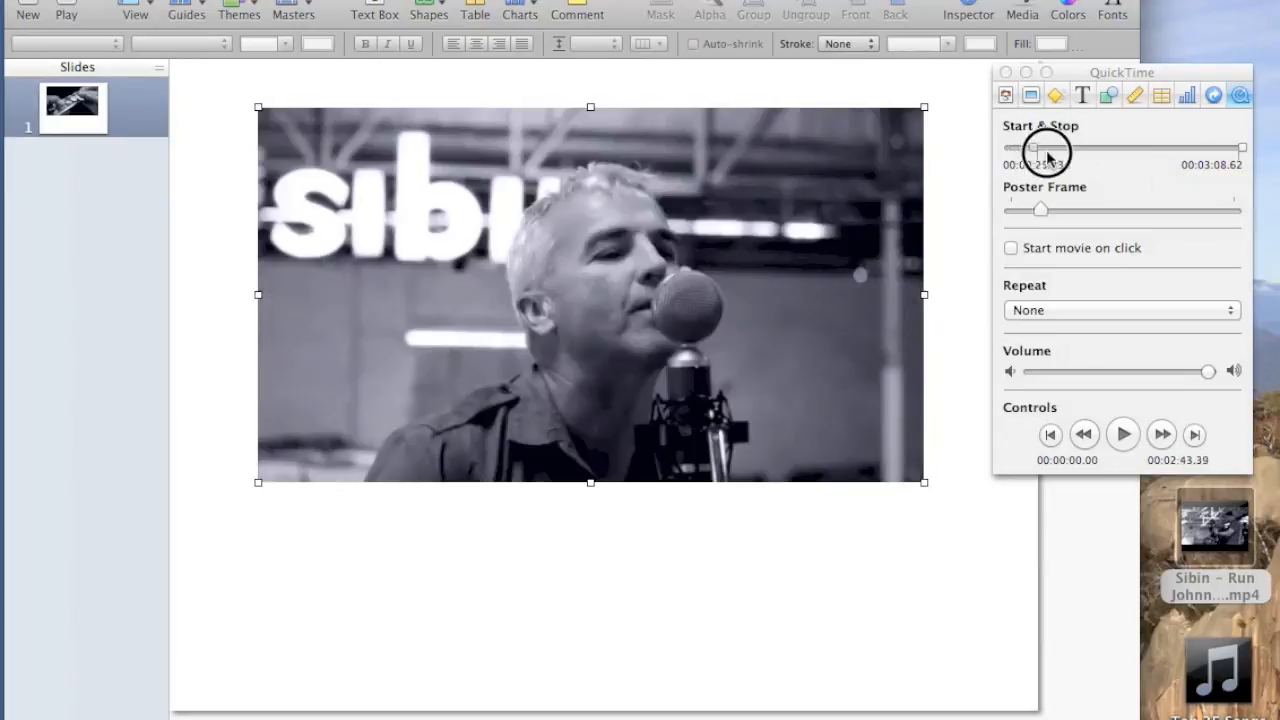
left_click_drag(1030, 148, 1135, 148)
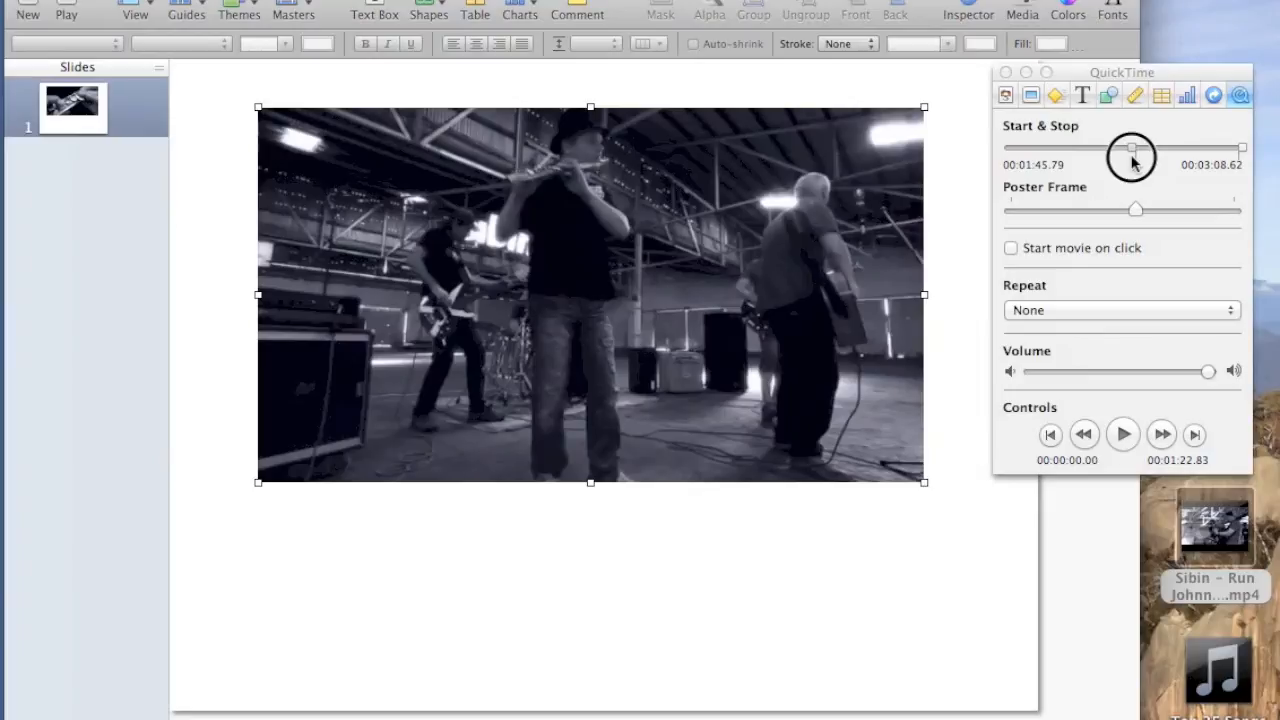
left_click_drag(1130, 148, 1245, 148)
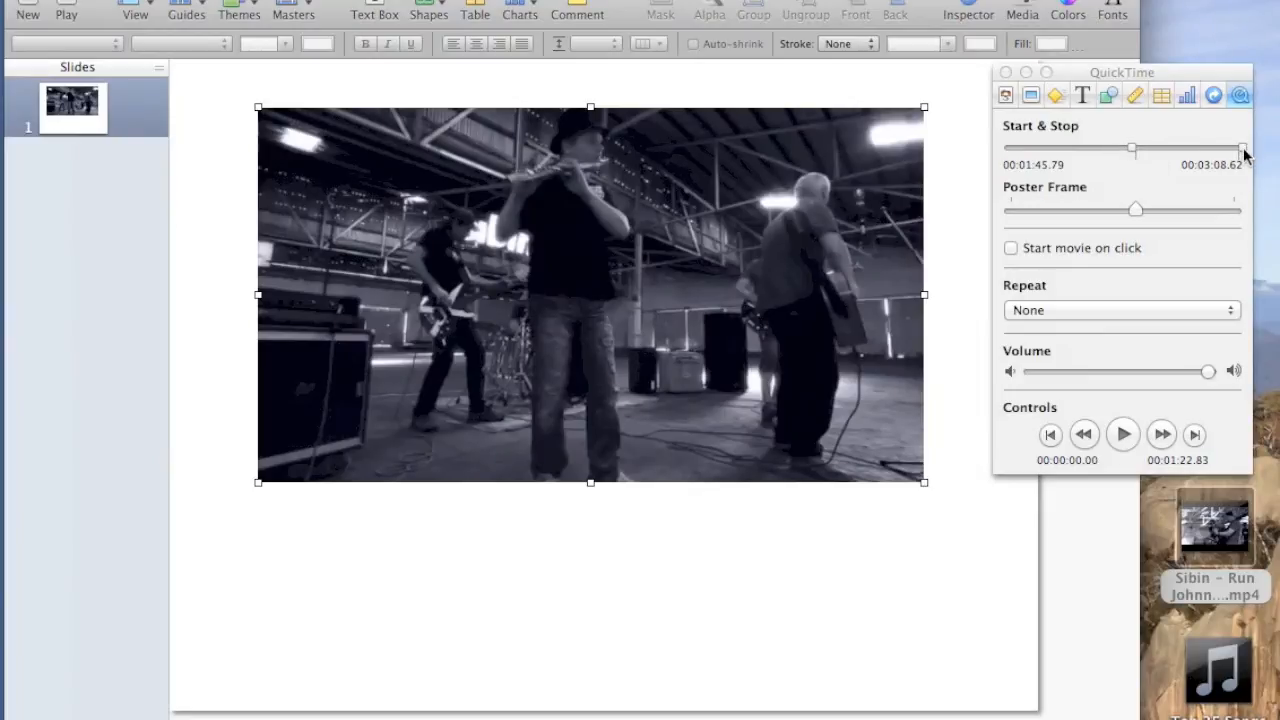
left_click_drag(1242, 148, 1190, 150)
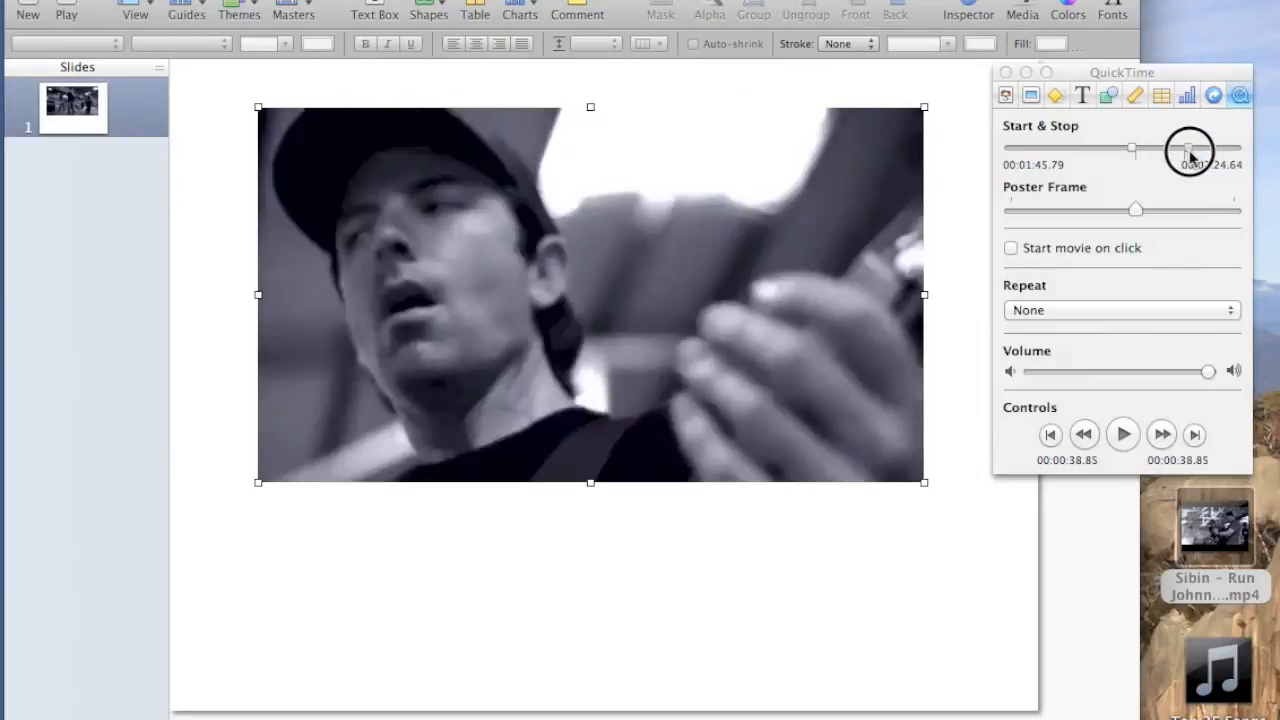
left_click_drag(1190, 150, 1183, 150)
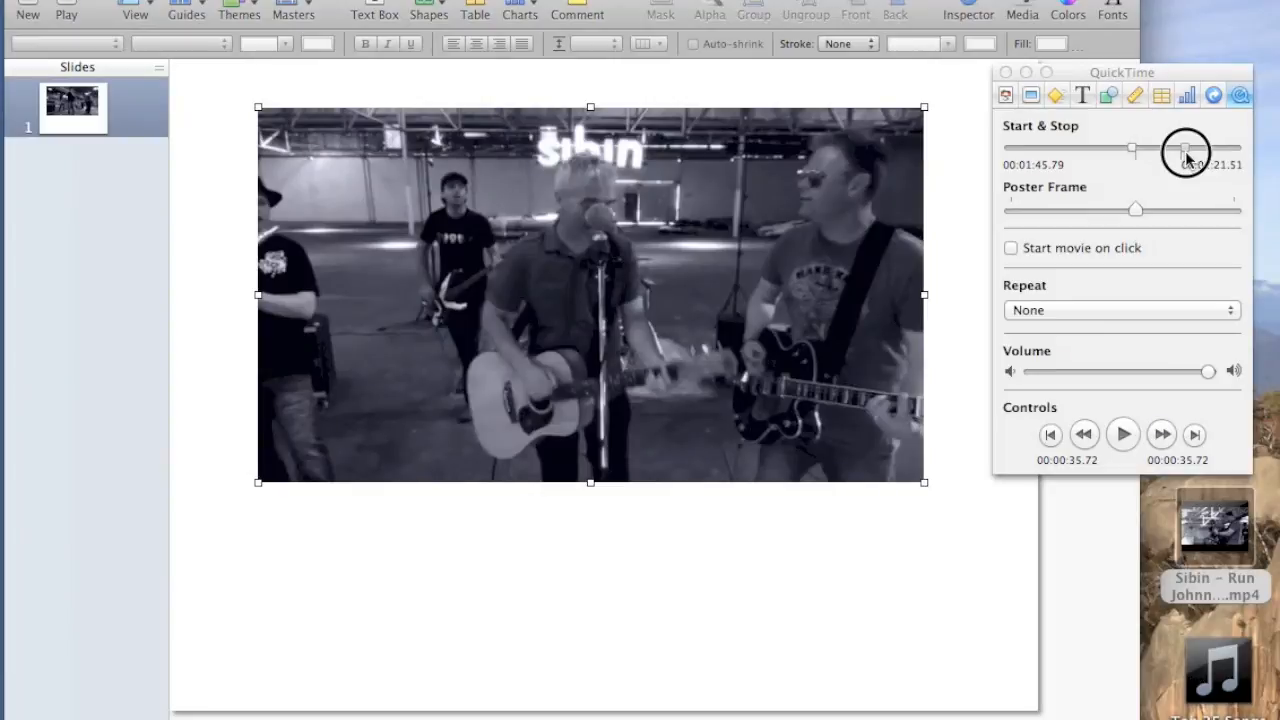
left_click_drag(1186, 148, 1190, 148)
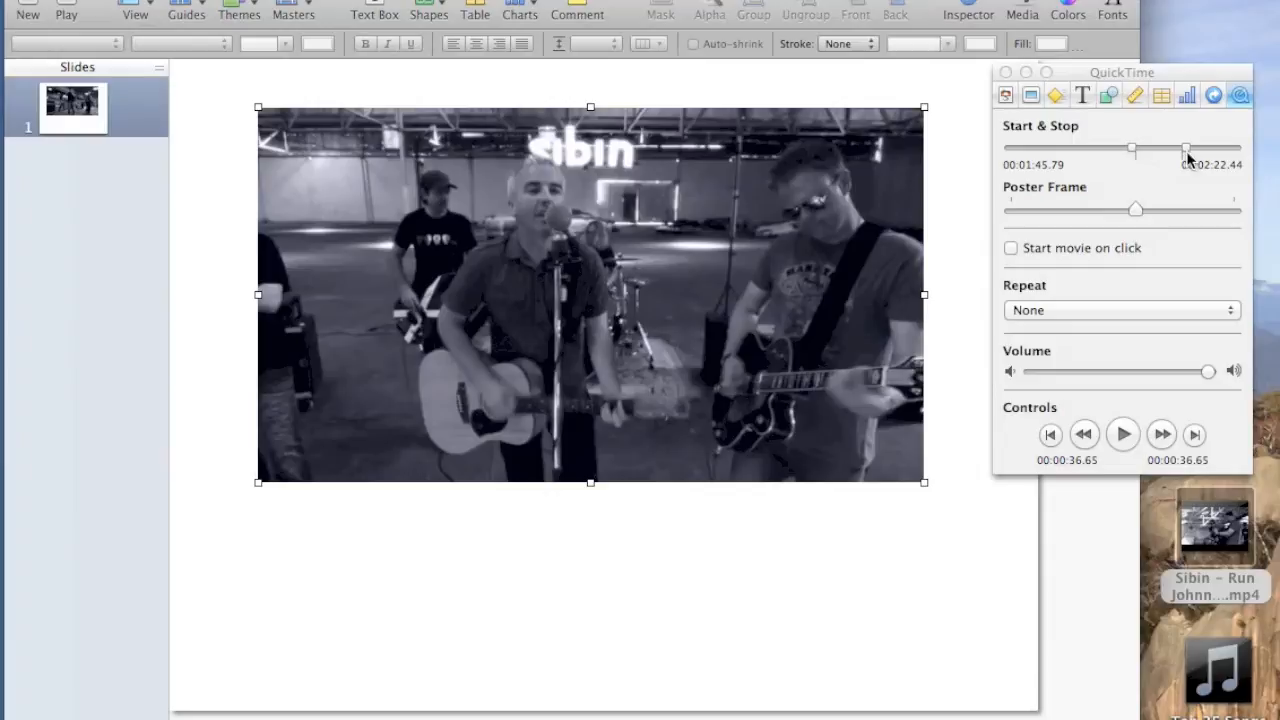
mouse_move(970, 172)
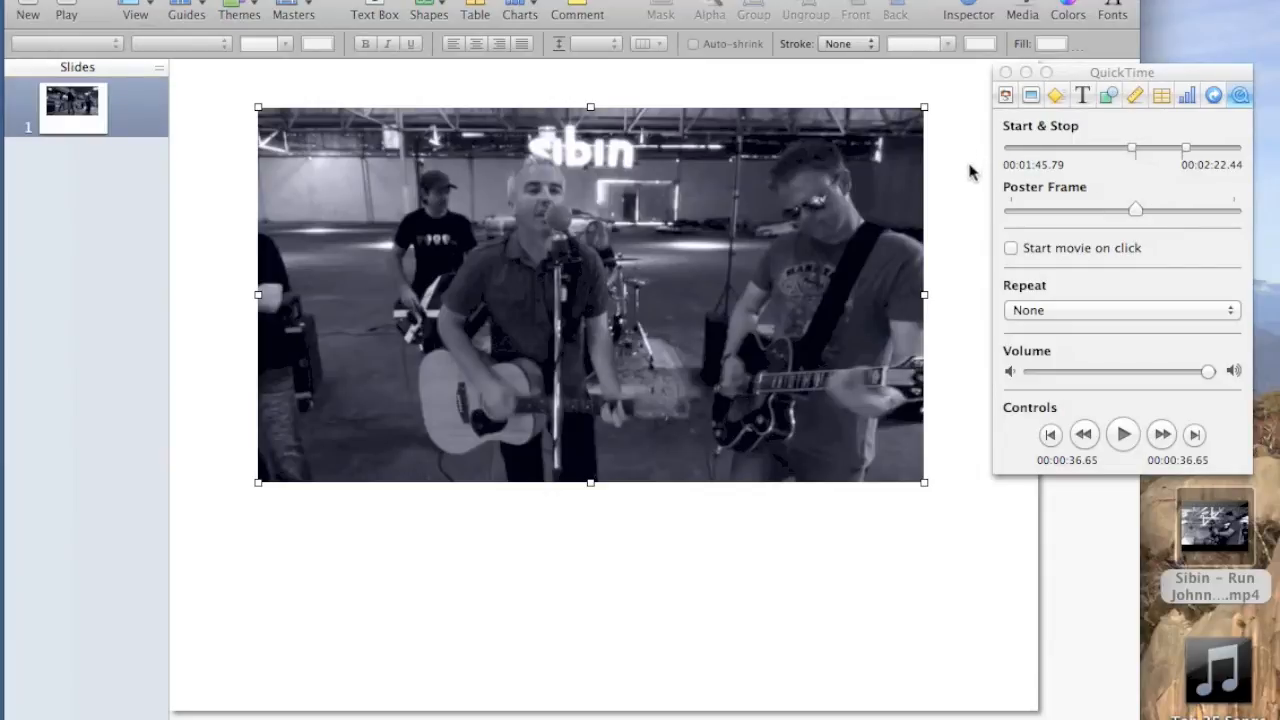
mouse_move(1085, 205)
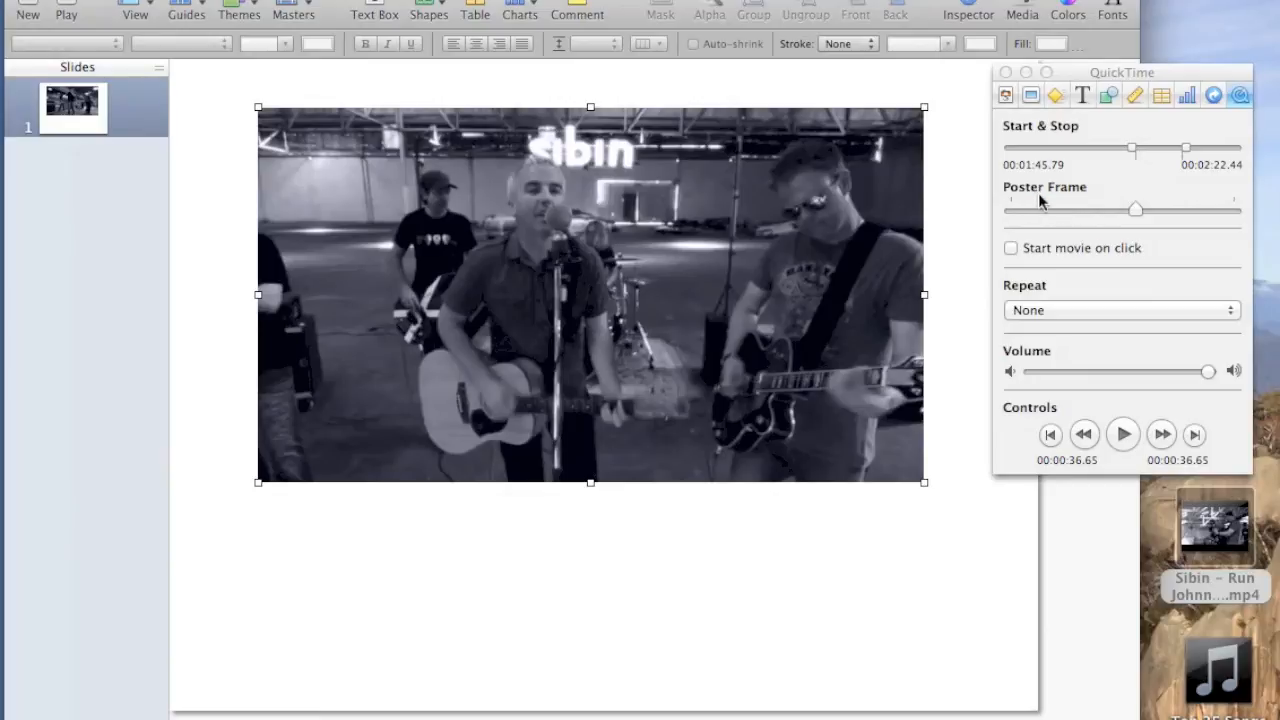
mouse_move(270, 110)
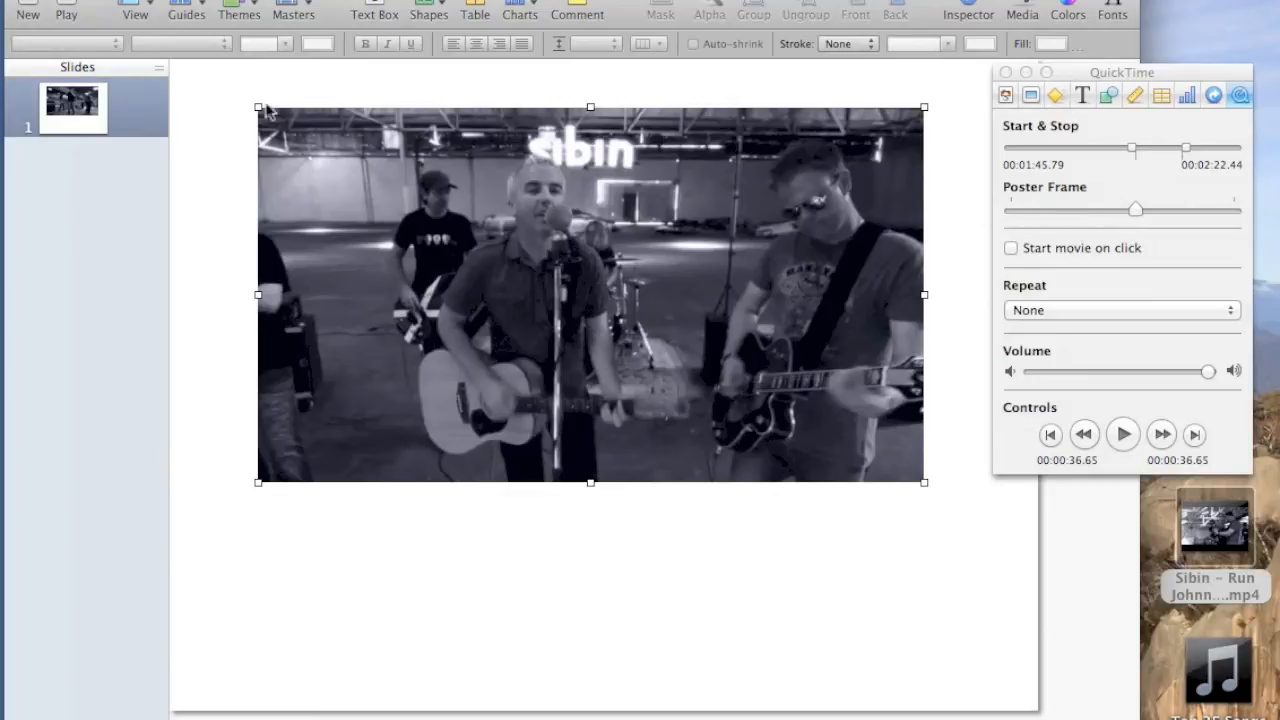
mouse_move(194, 42)
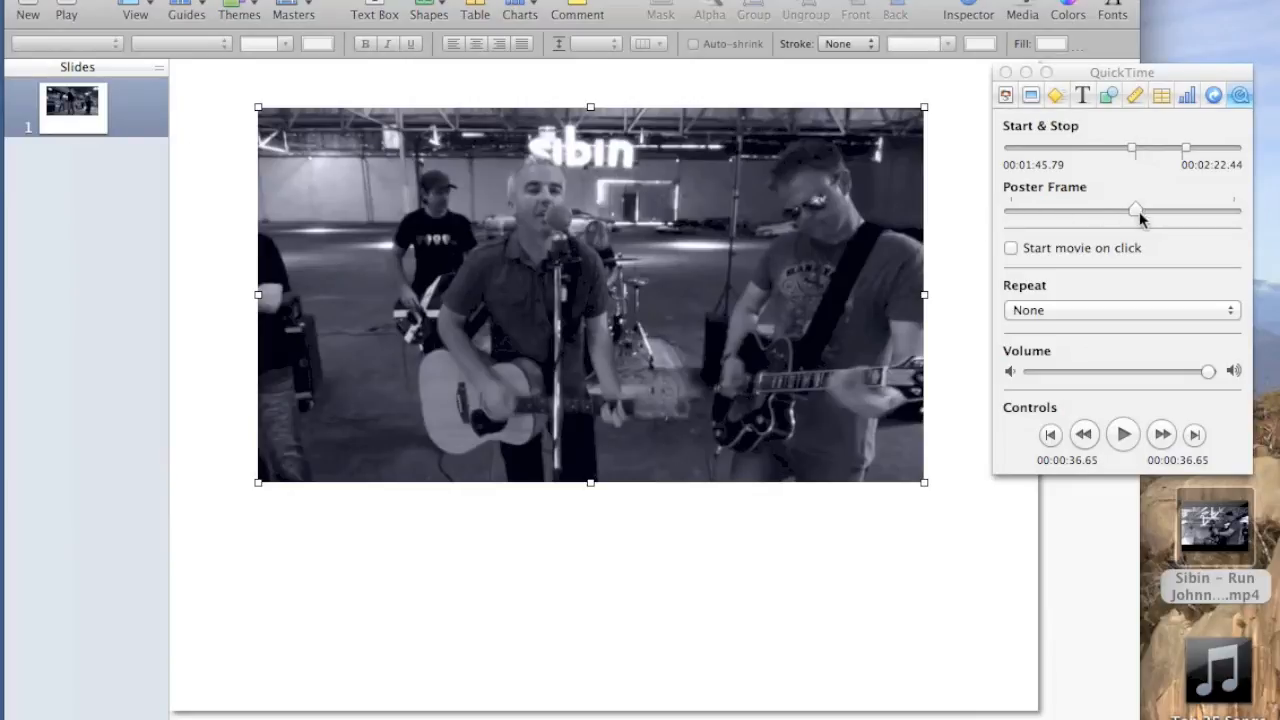
mouse_move(1136, 215)
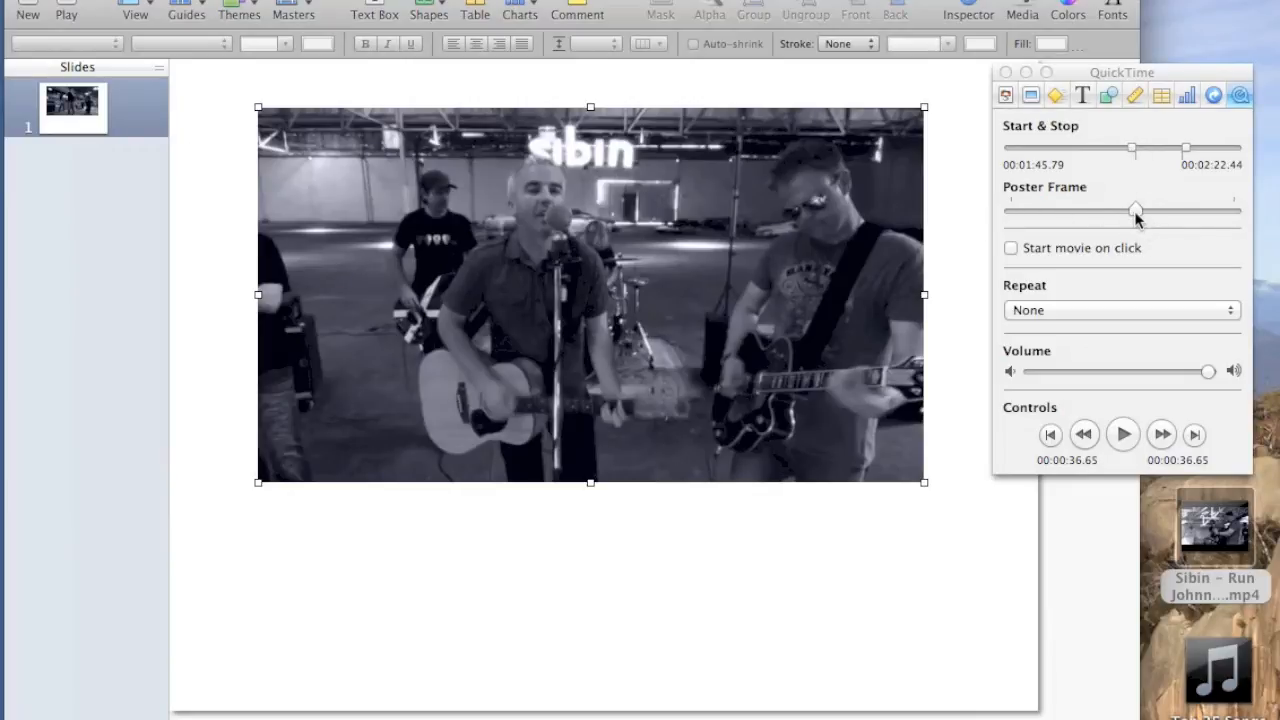
Move the Poster Frame from a singer close-up back to the wide full-band warehouse shot.
left_click_drag(1135, 211, 1150, 211)
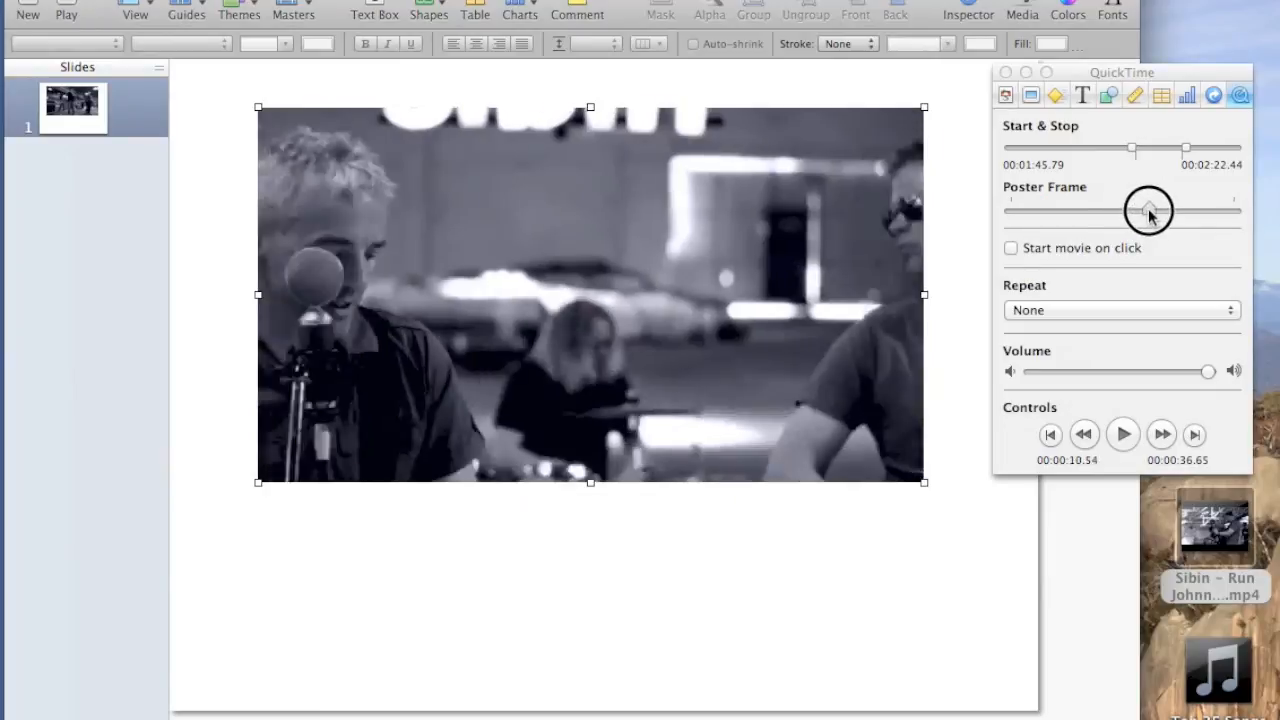
left_click_drag(1150, 210, 1155, 210)
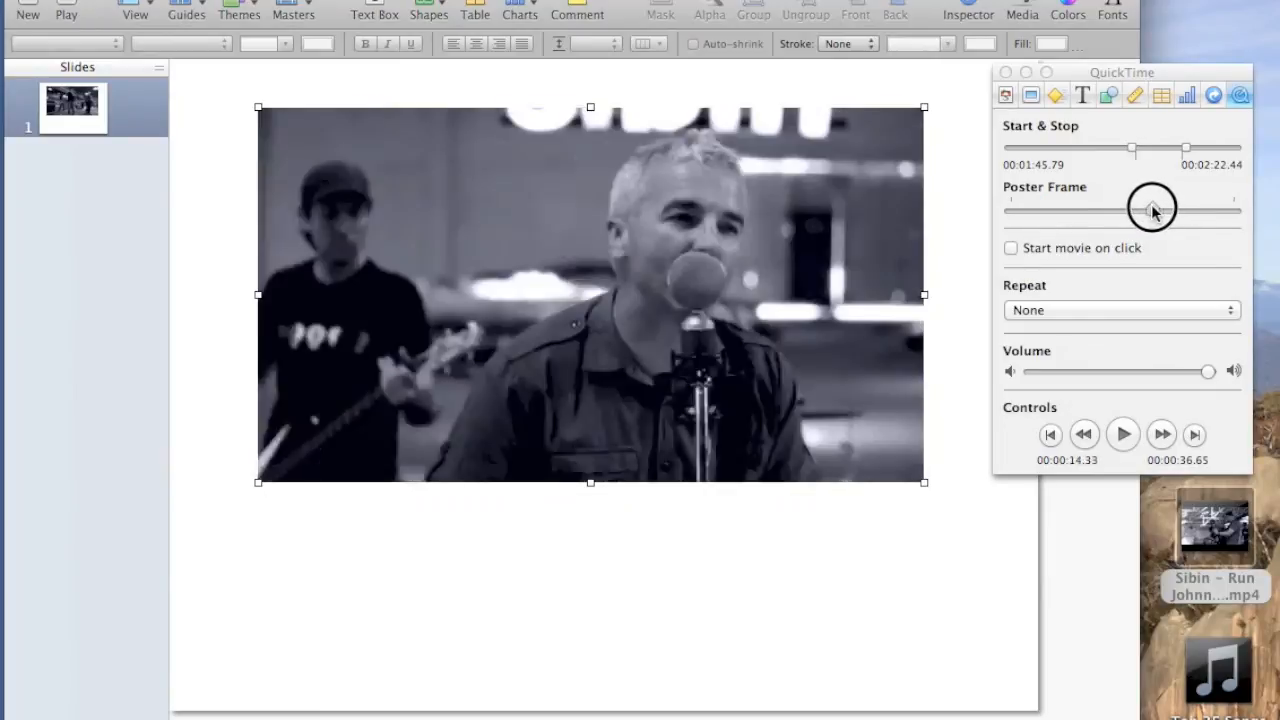
left_click_drag(1155, 210, 1150, 210)
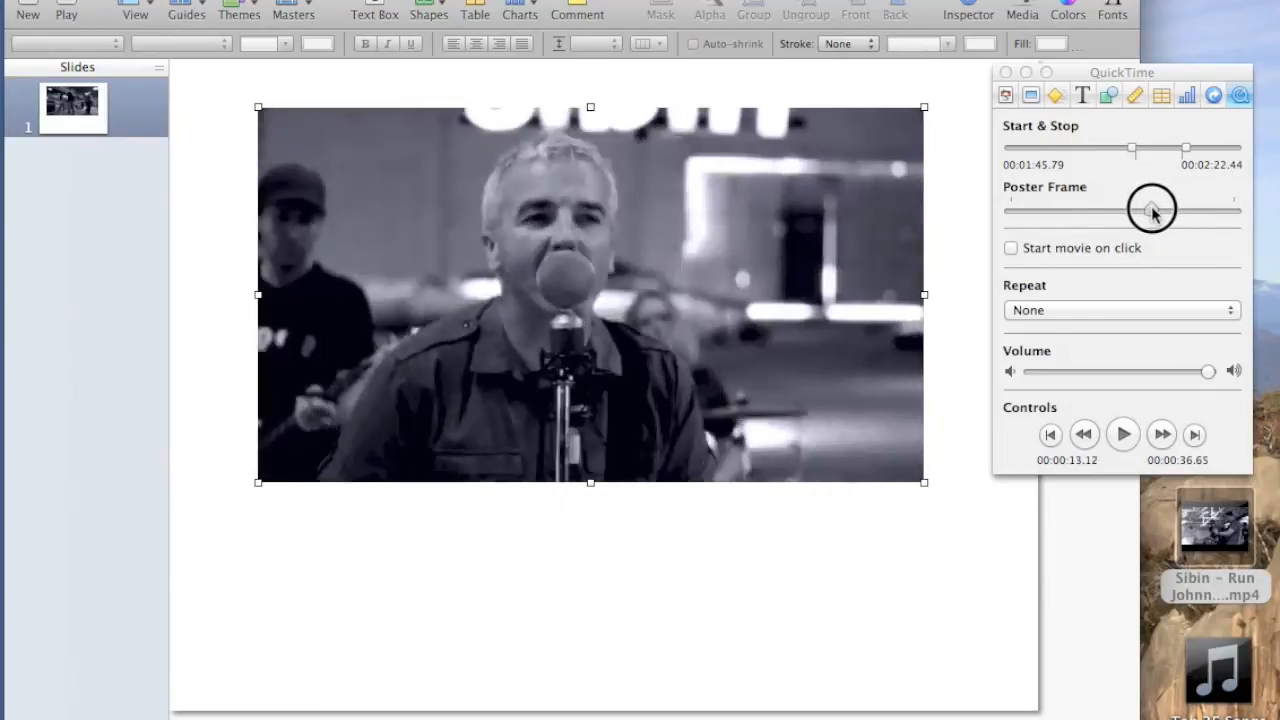
left_click_drag(1152, 210, 1050, 210)
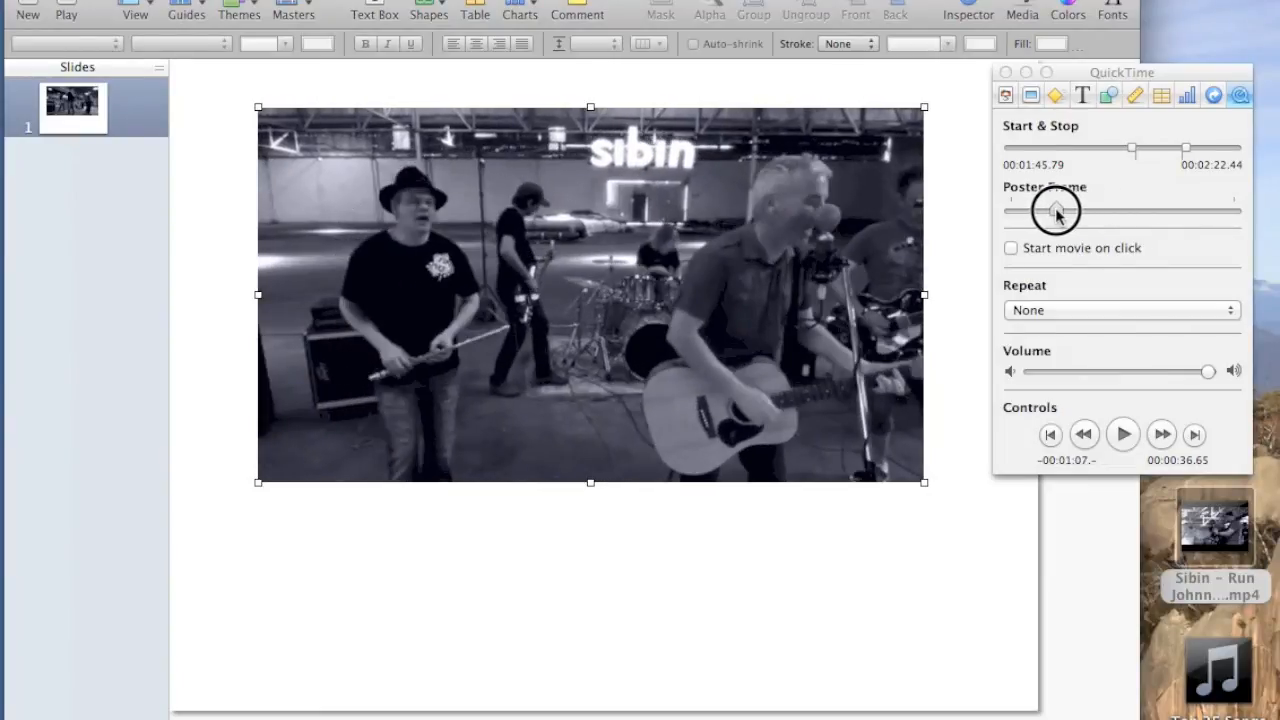
left_click_drag(1057, 210, 1052, 210)
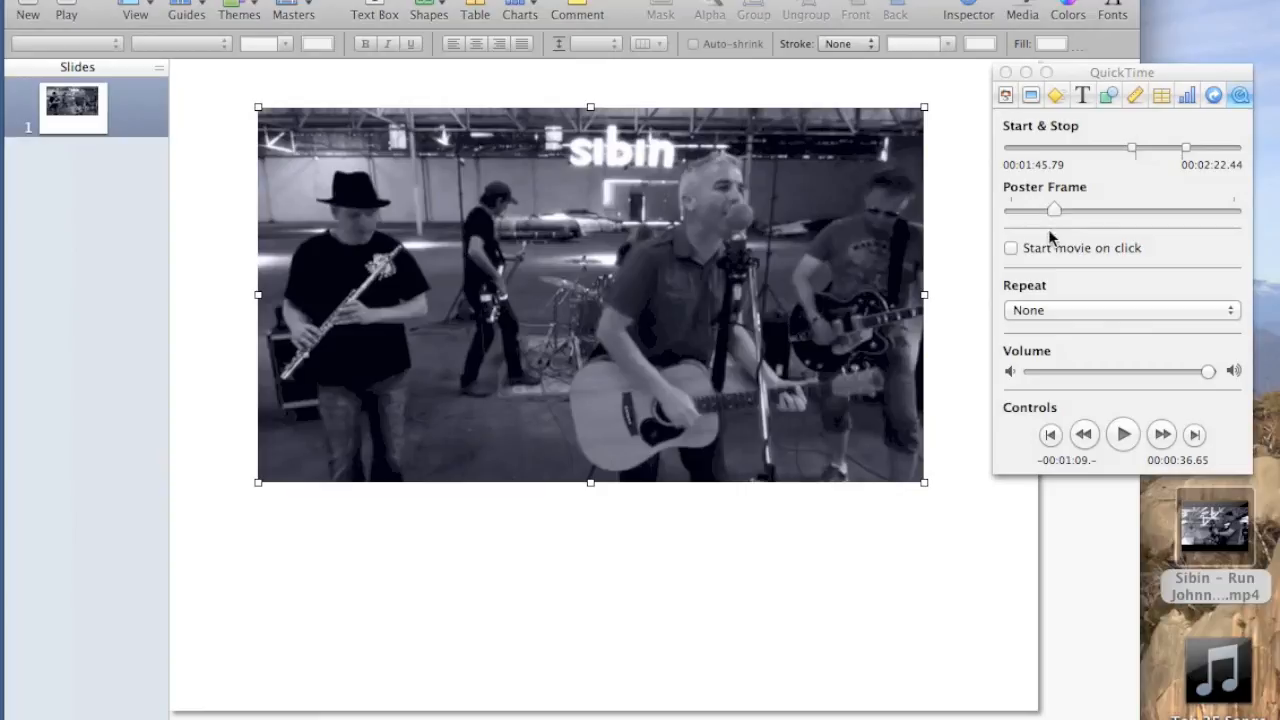
mouse_move(1011, 248)
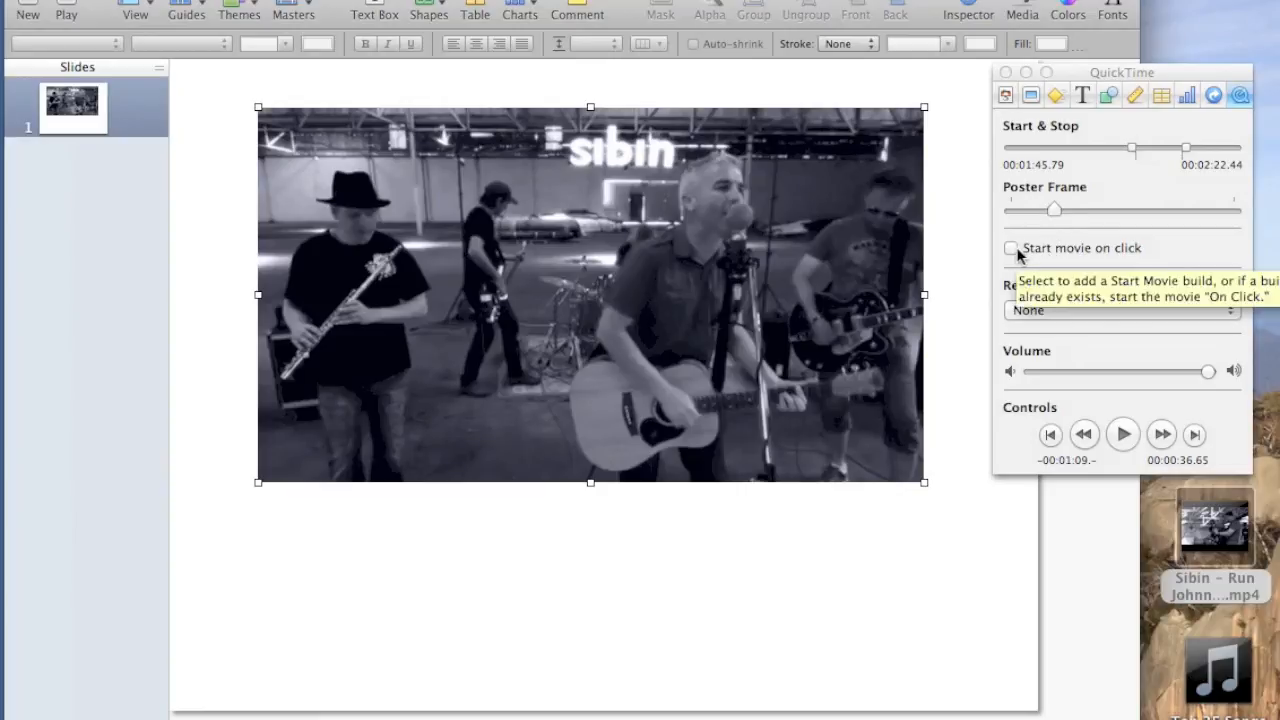
Turn on 'Start movie on click' and keep Repeat set to None.
left_click(1011, 248)
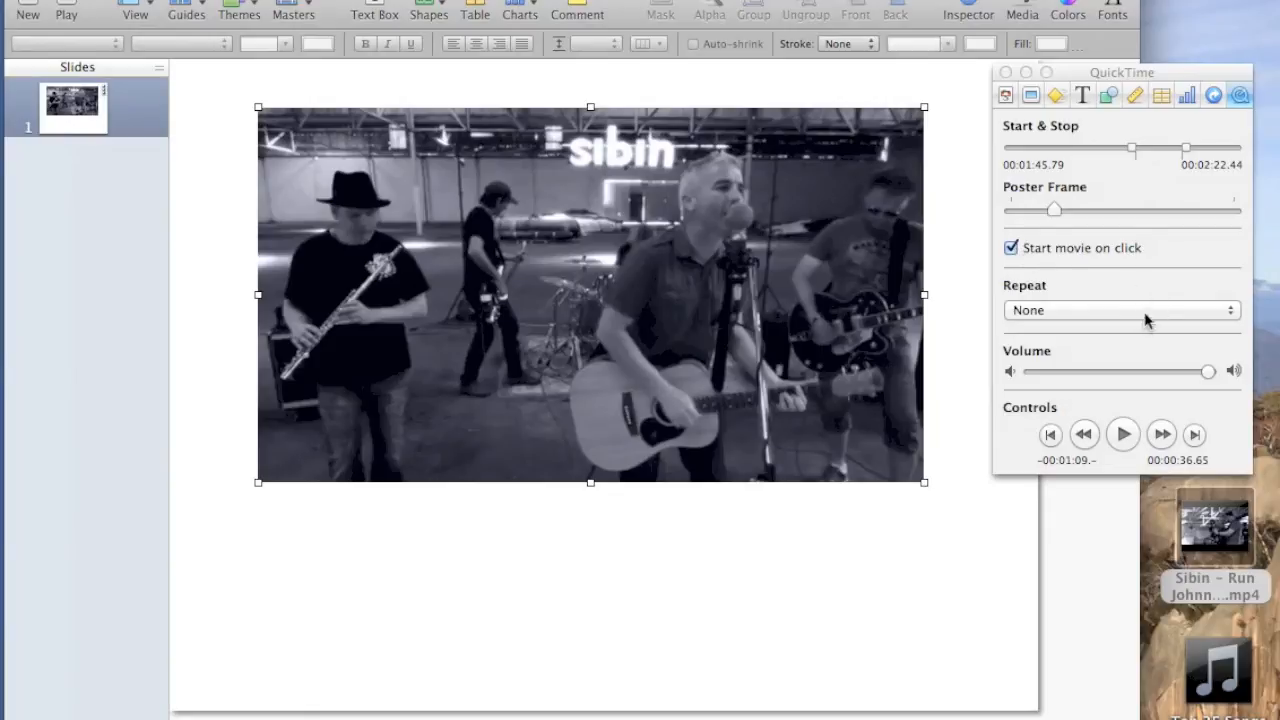
left_click(1120, 310)
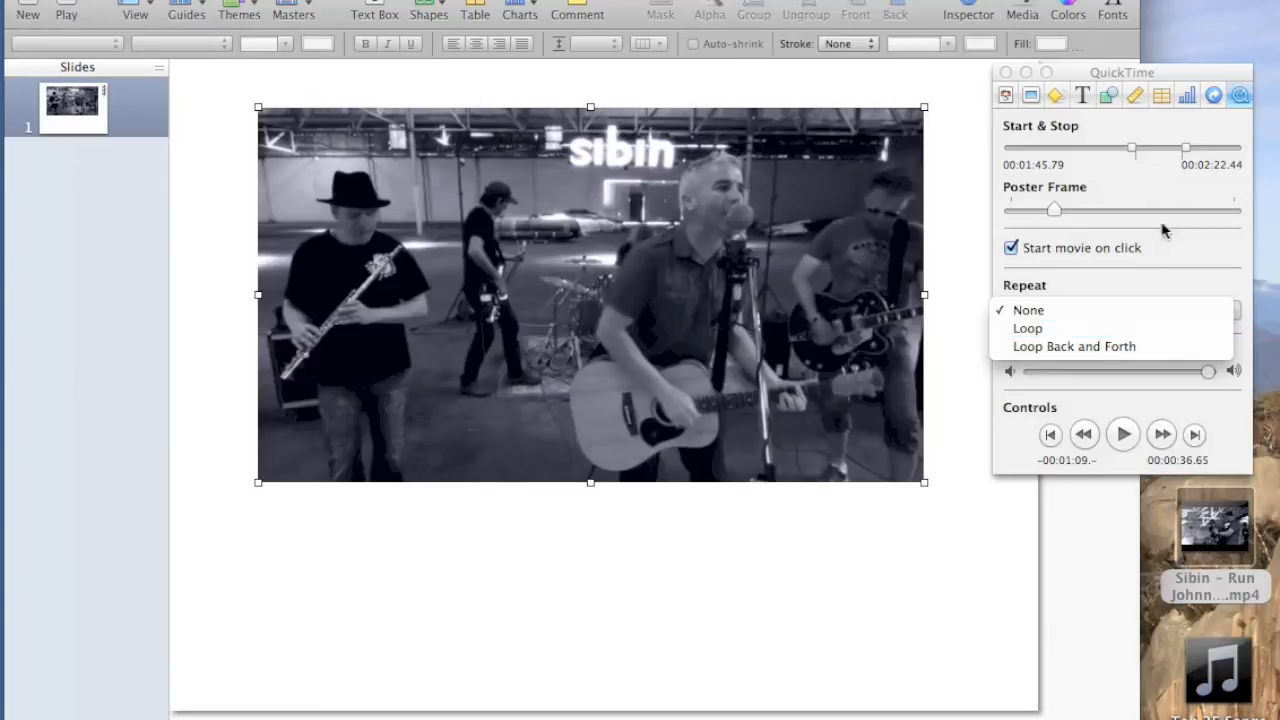
mouse_move(1145, 170)
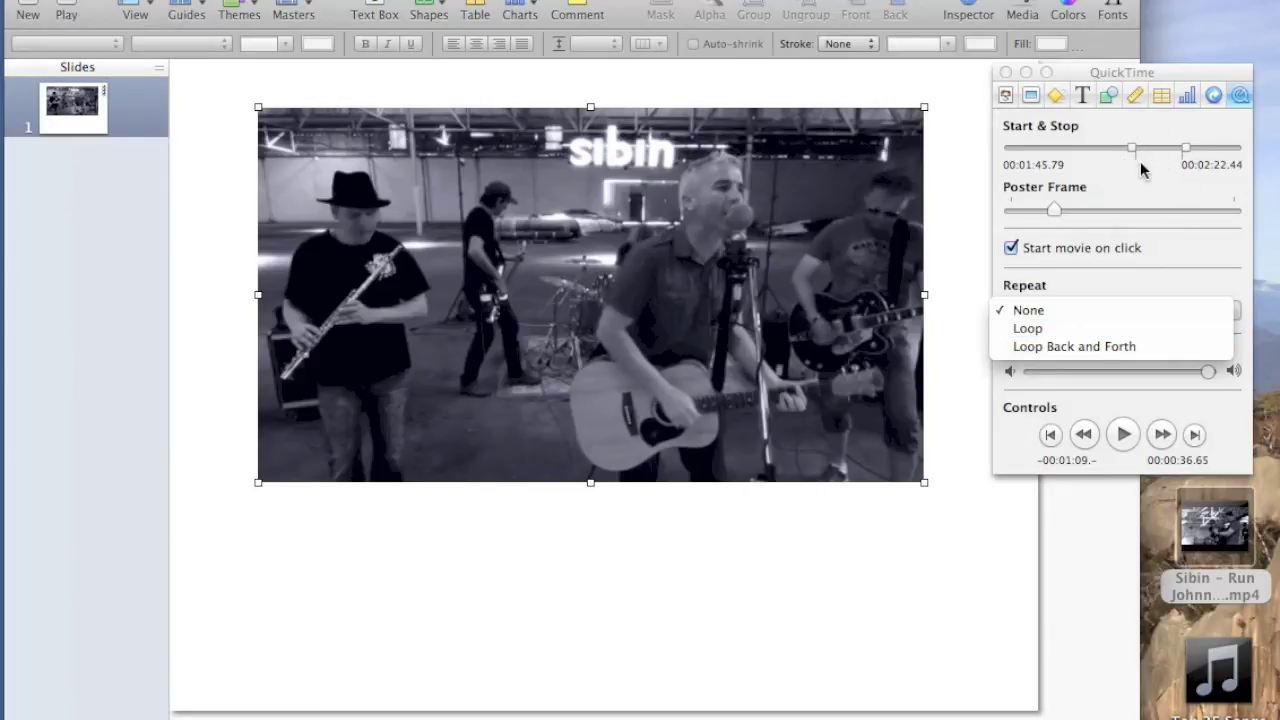
mouse_move(1074, 346)
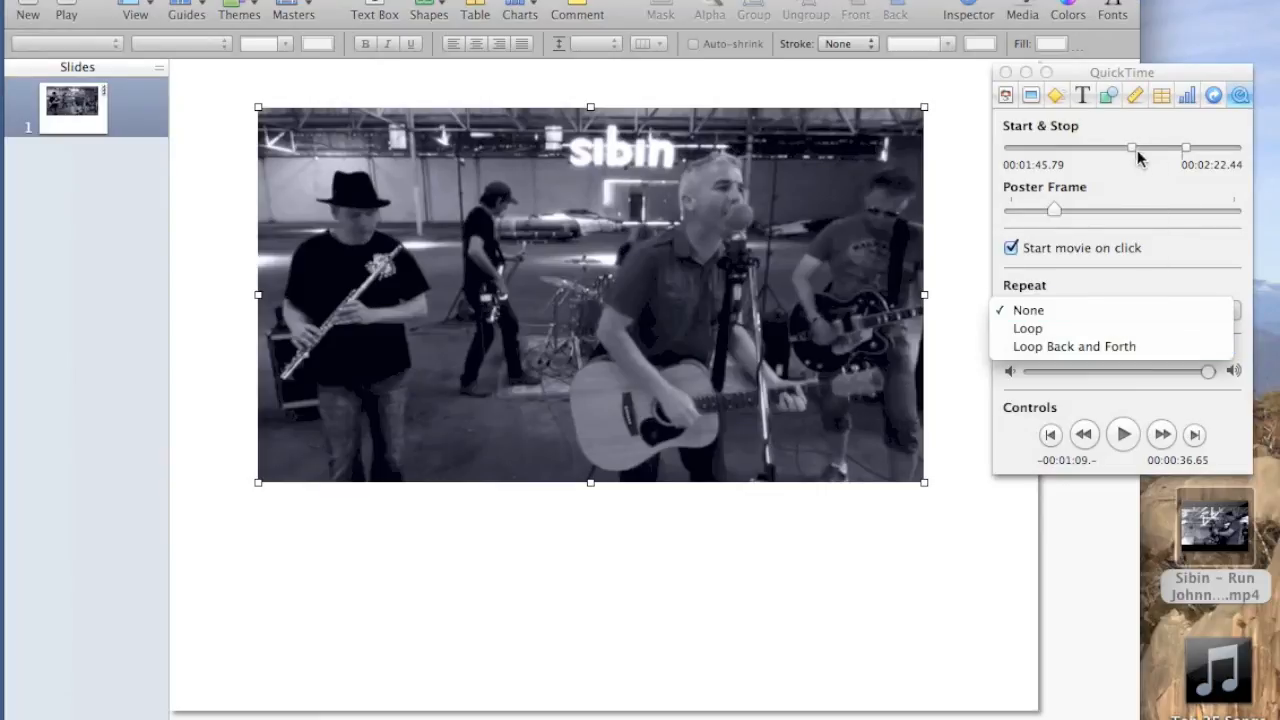
mouse_move(1155, 160)
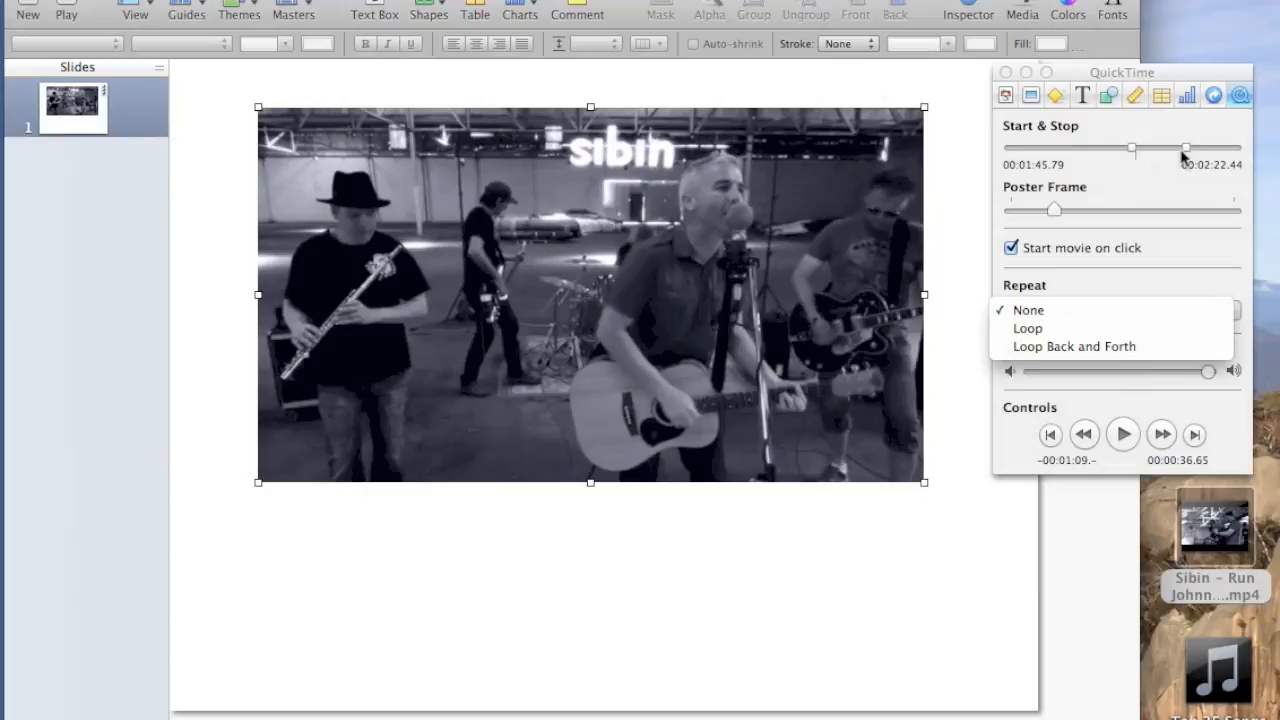
left_click(1027, 310)
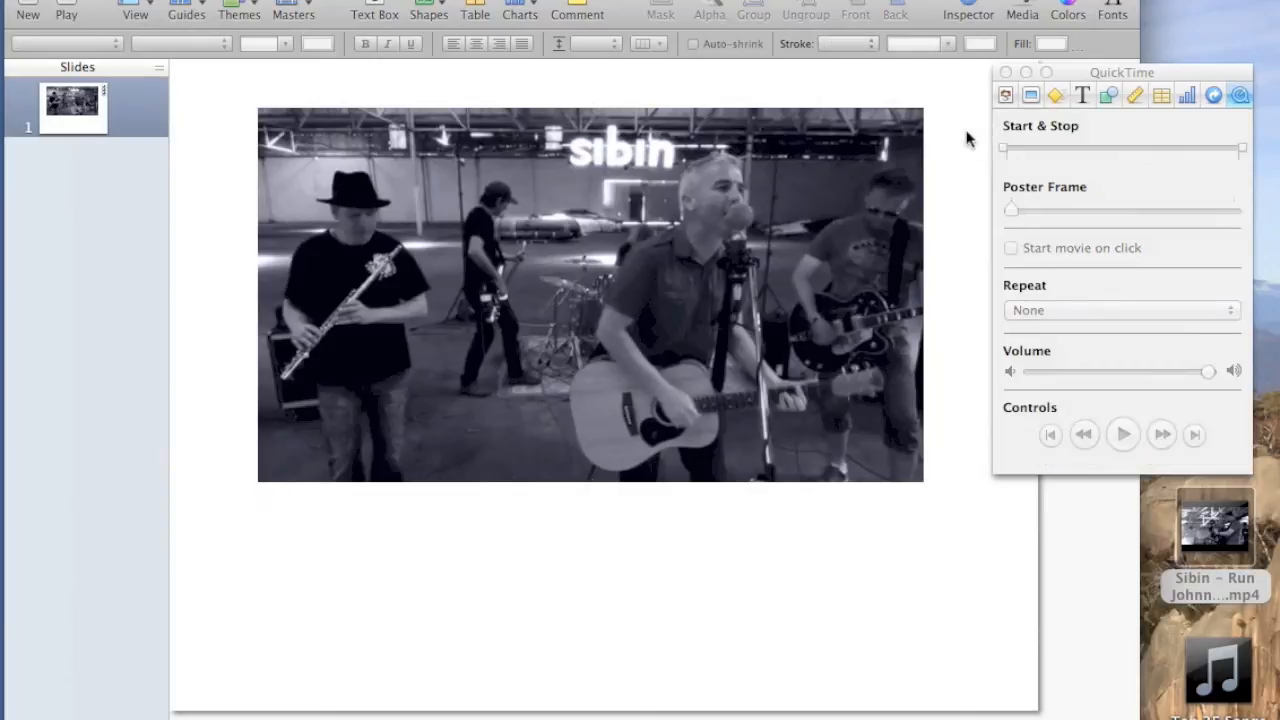
mouse_move(62, 6)
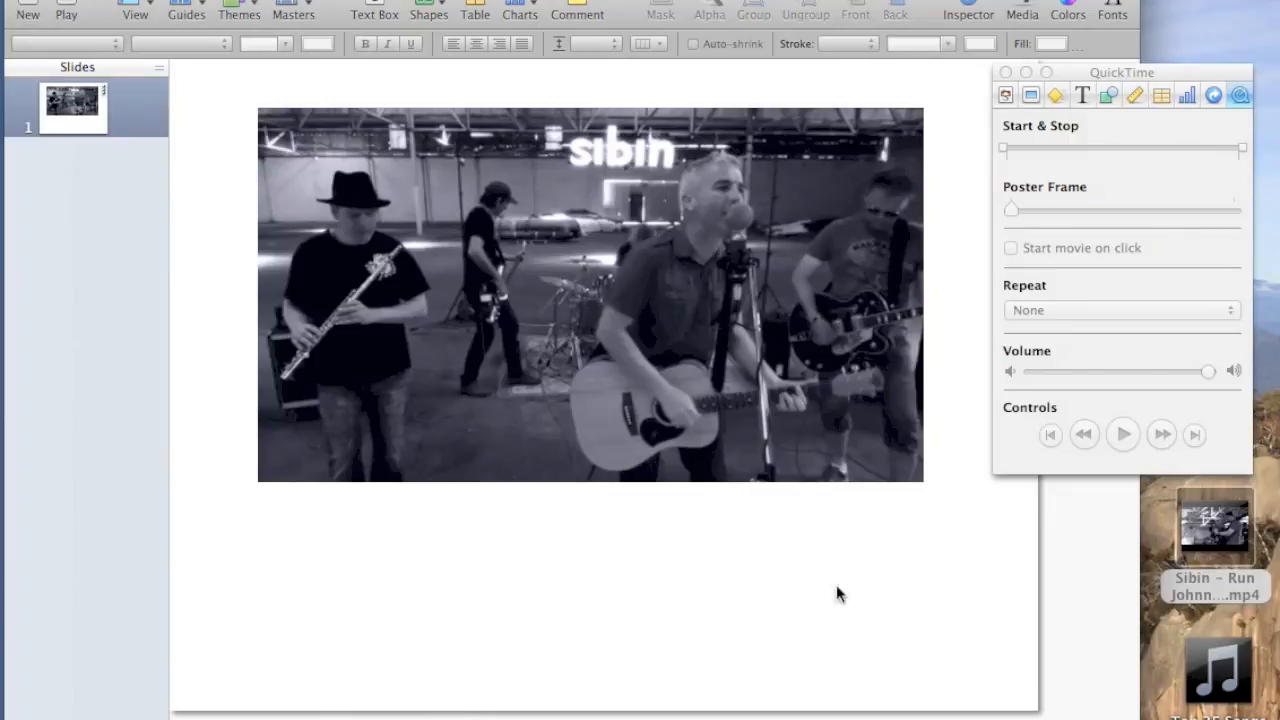
mouse_move(1080, 380)
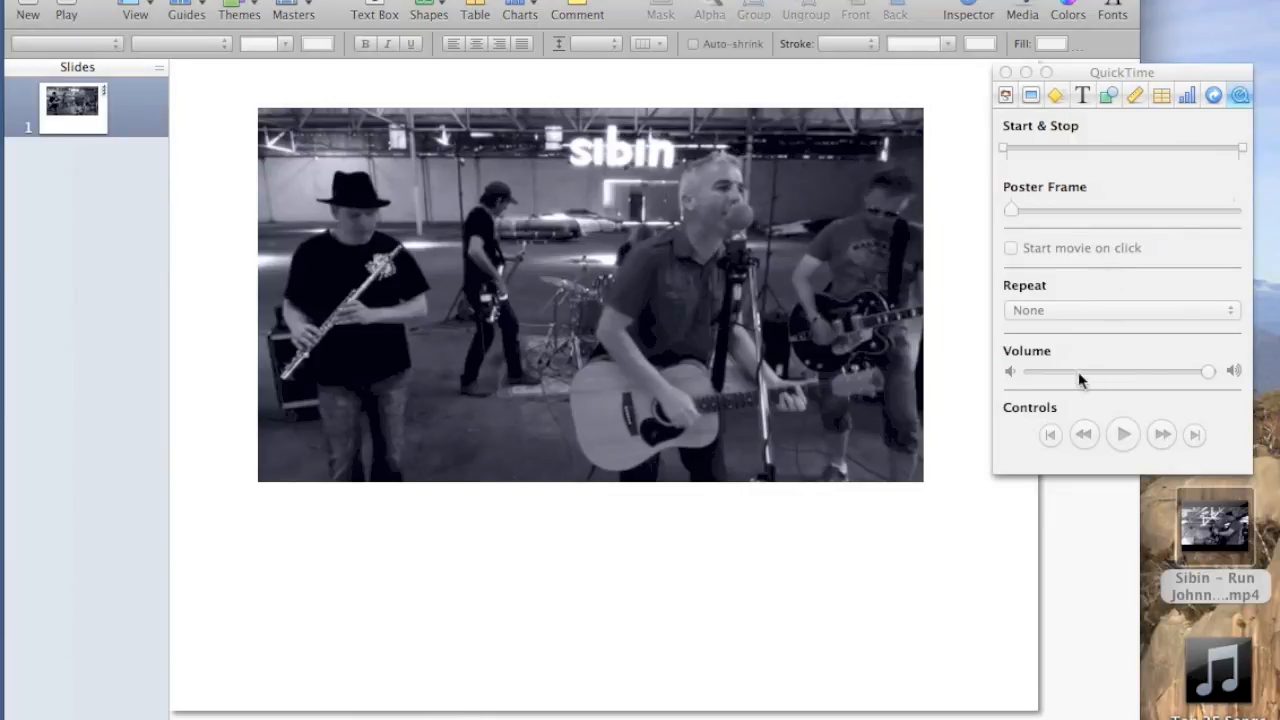
left_click(590, 294)
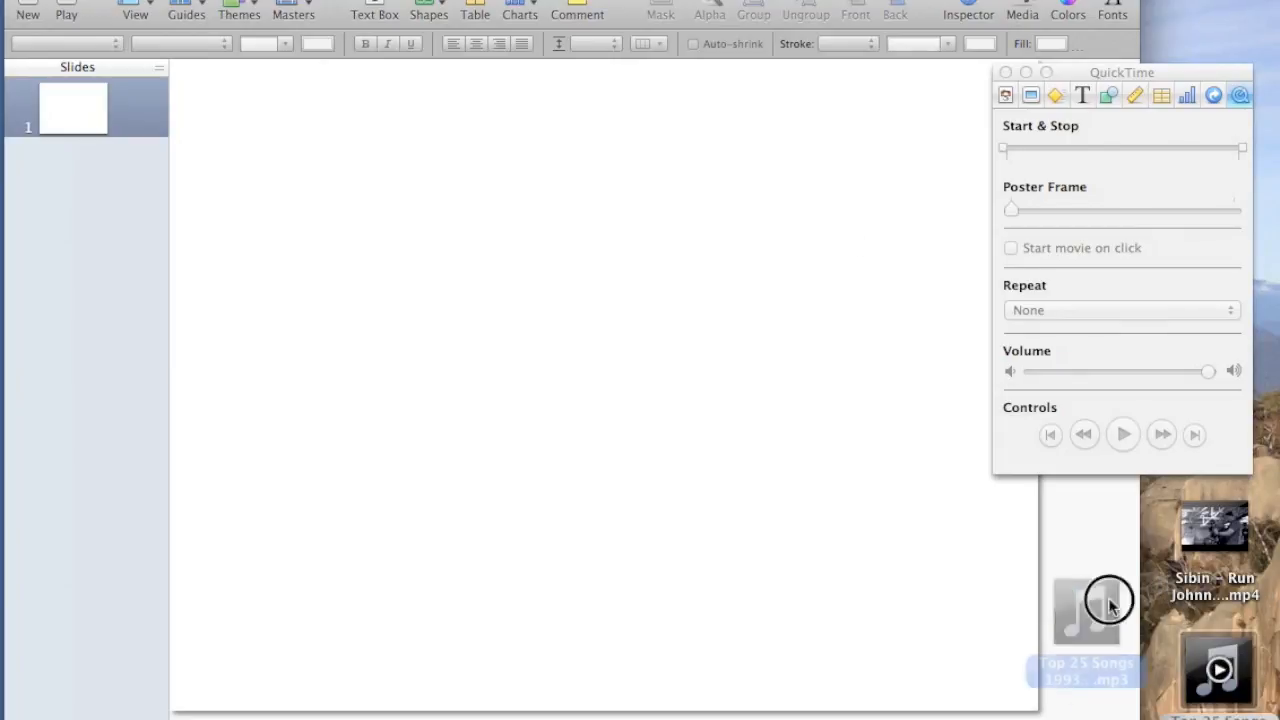
Place the MP3 audio file near the slide's lower right and close the QuickTime inspector.
left_click_drag(1085, 610, 922, 545)
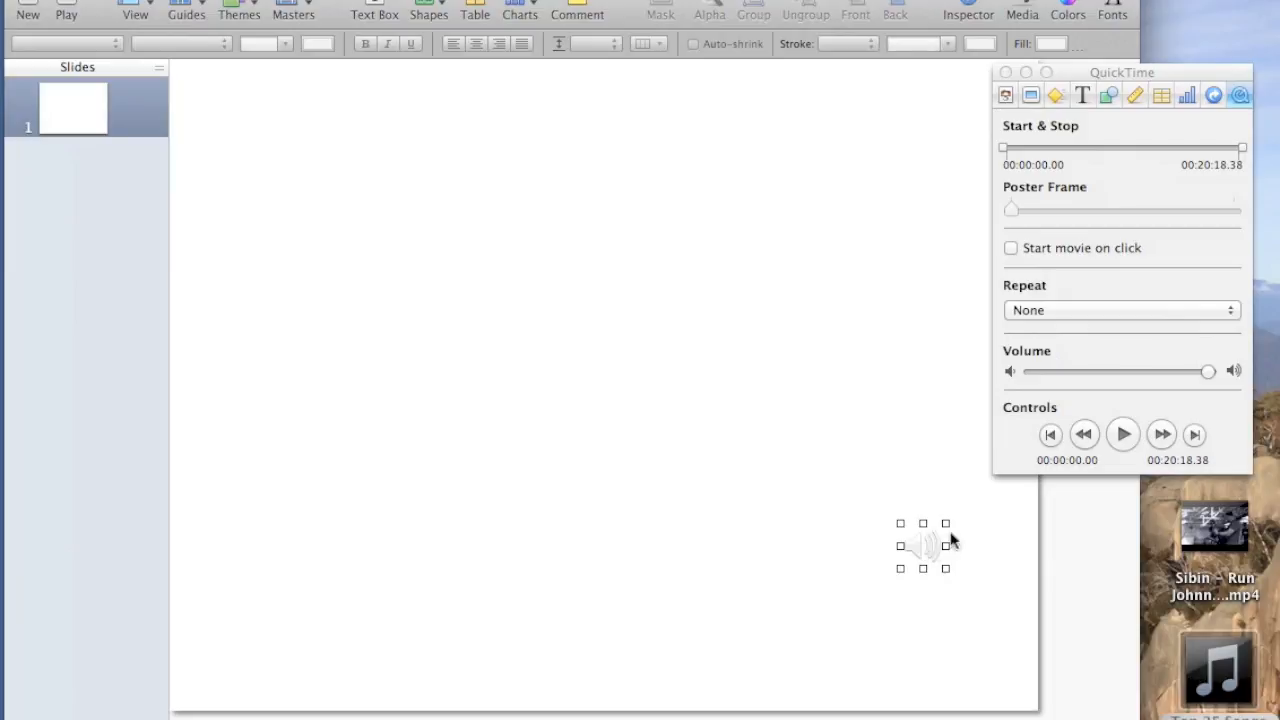
mouse_move(935, 545)
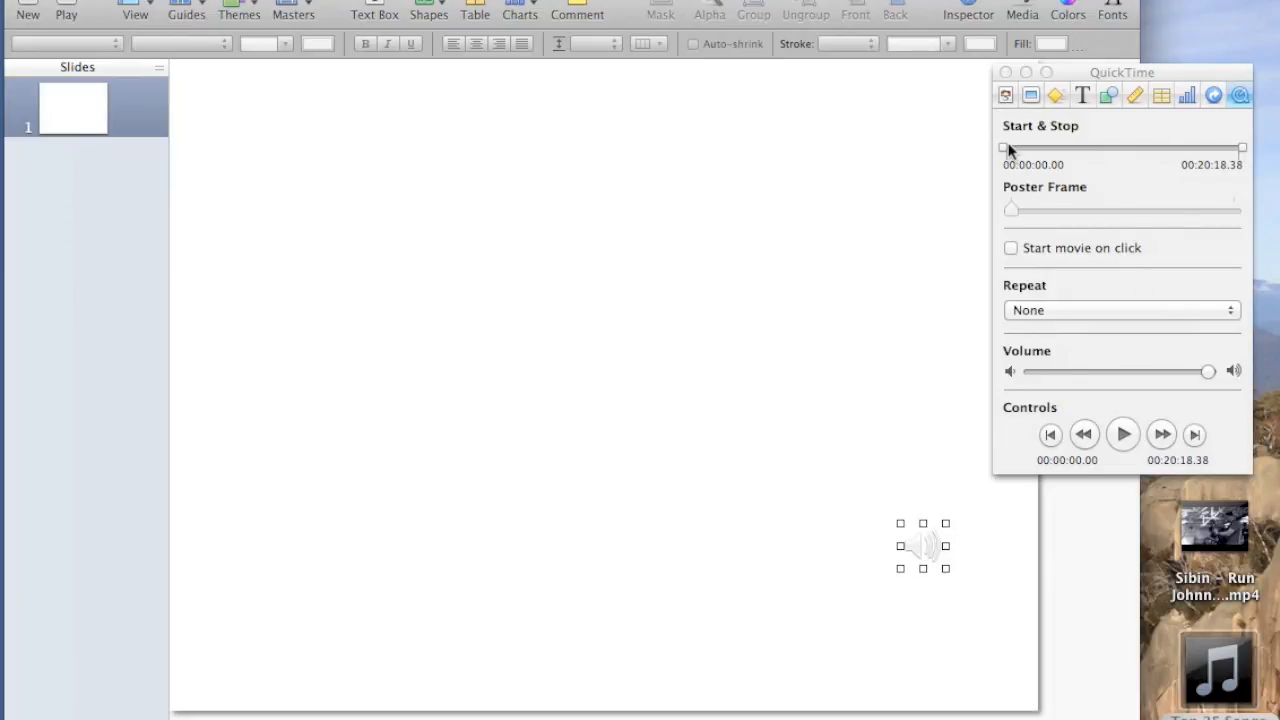
mouse_move(1168, 158)
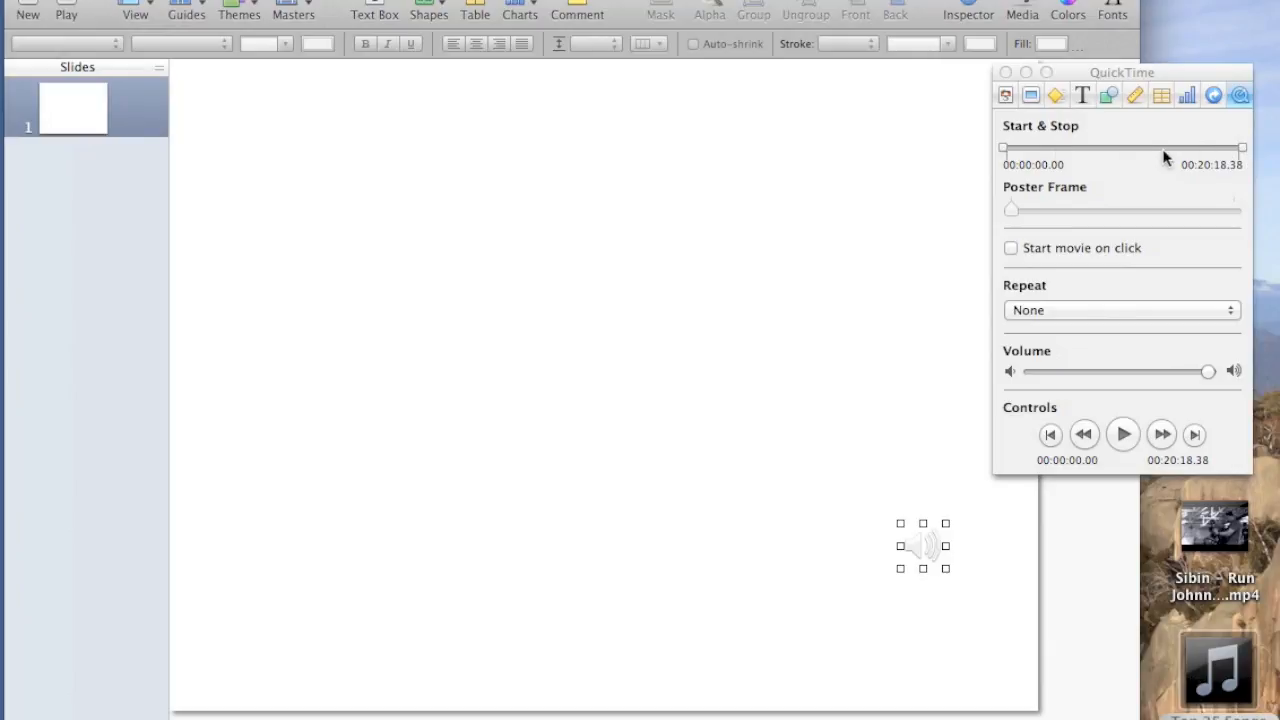
mouse_move(1107, 317)
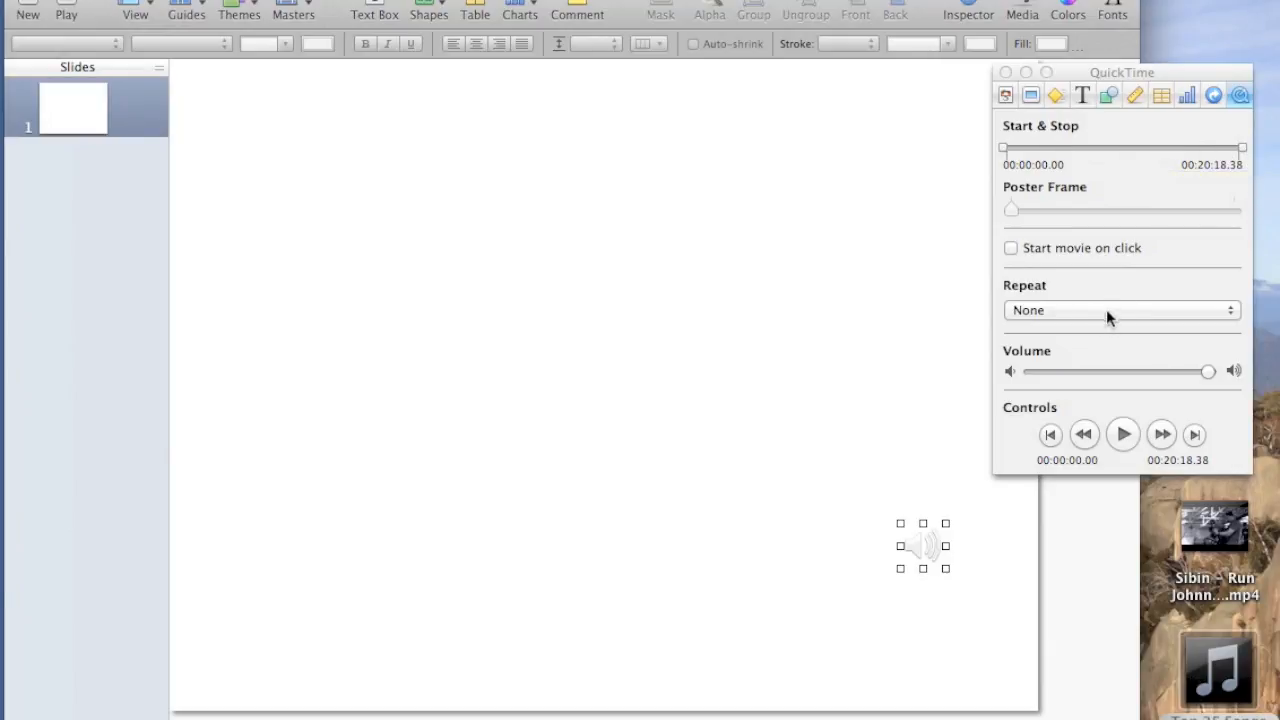
left_click(1005, 72)
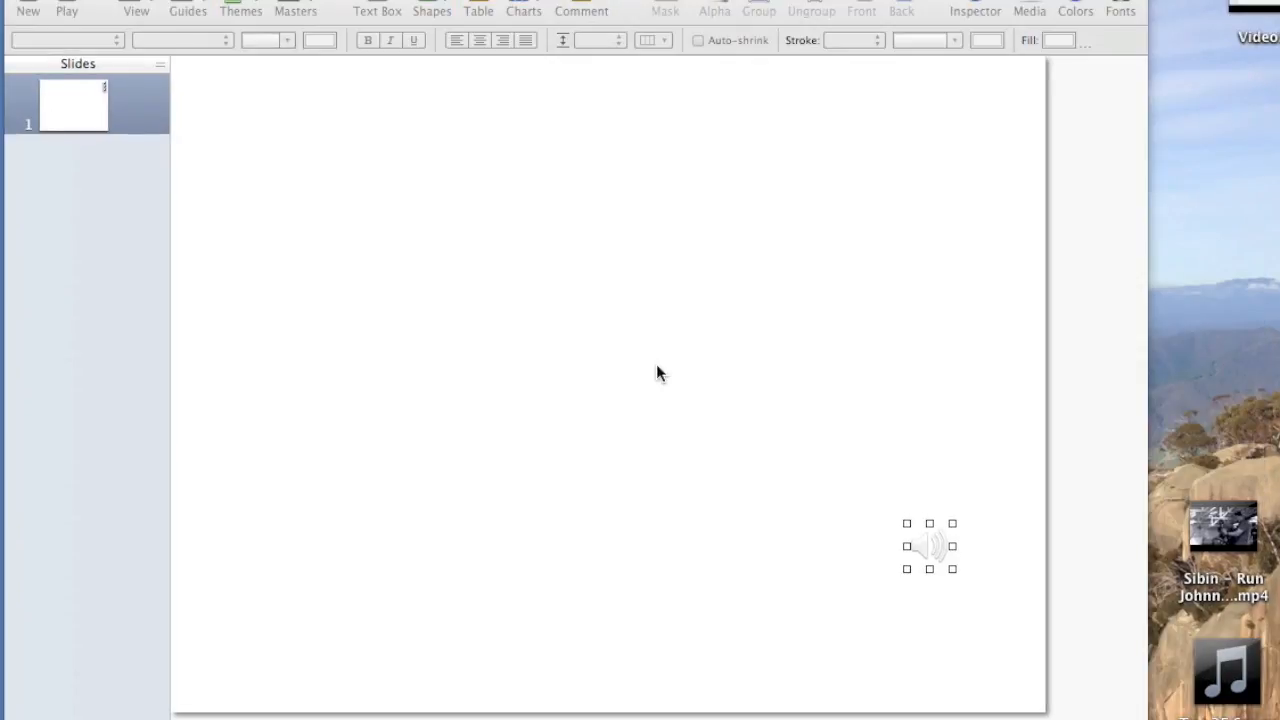